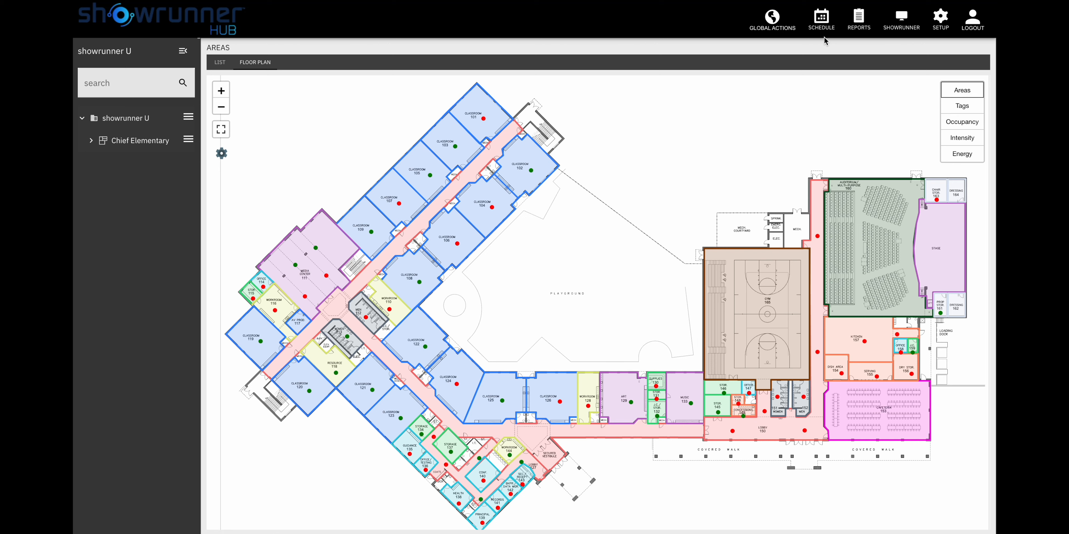
{"action": "mouse_move", "coordinate": [821, 19]}
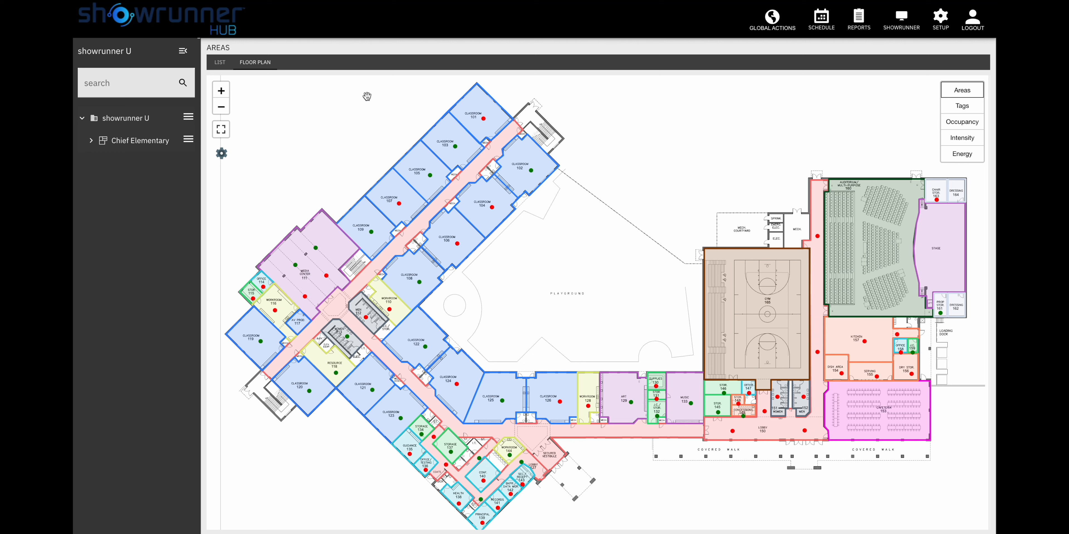
{"action": "mouse_move", "coordinate": [507, 255]}
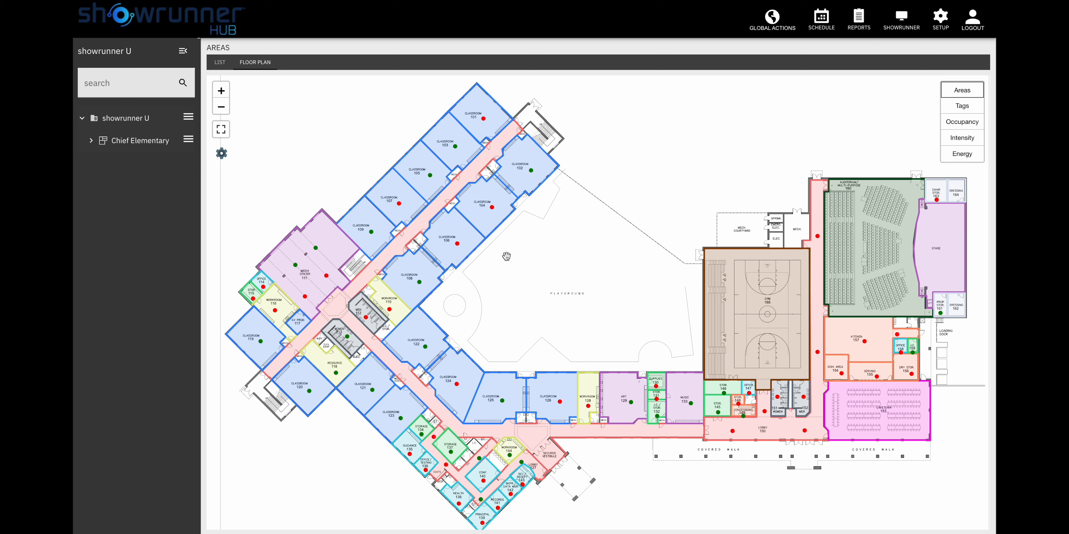
{"action": "mouse_move", "coordinate": [139, 121]}
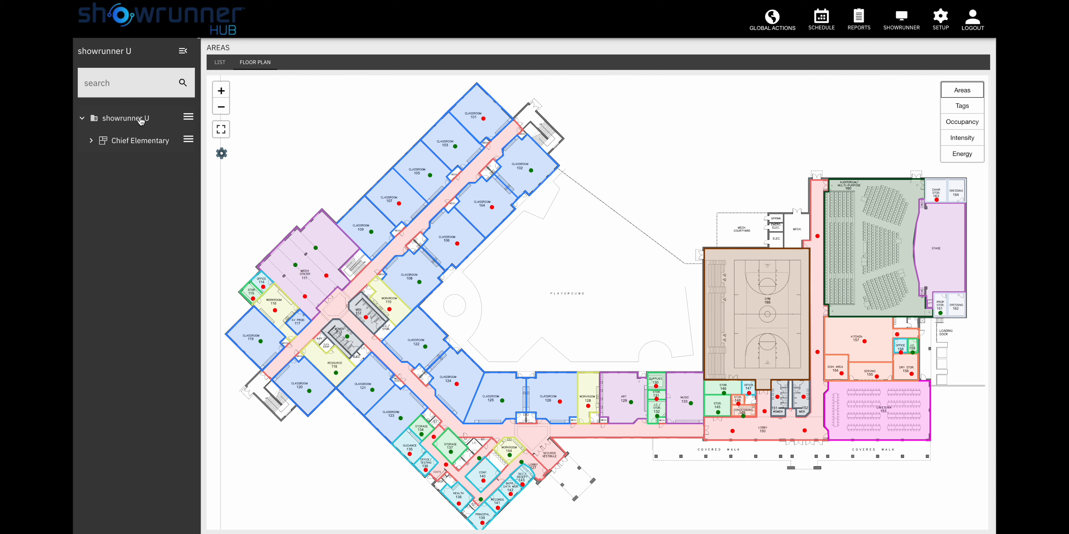
{"action": "mouse_move", "coordinate": [130, 141]}
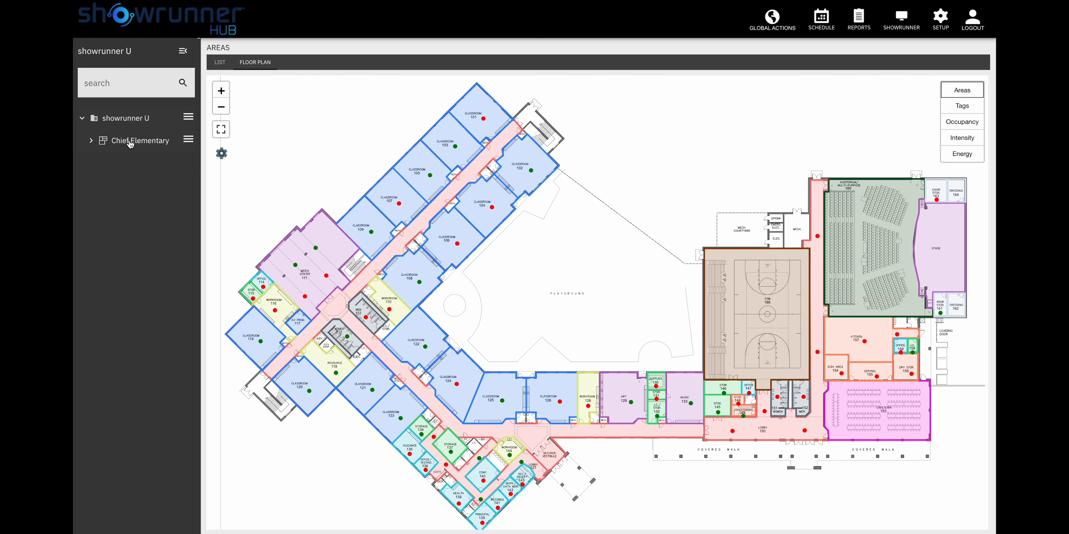
{"action": "mouse_move", "coordinate": [734, 273]}
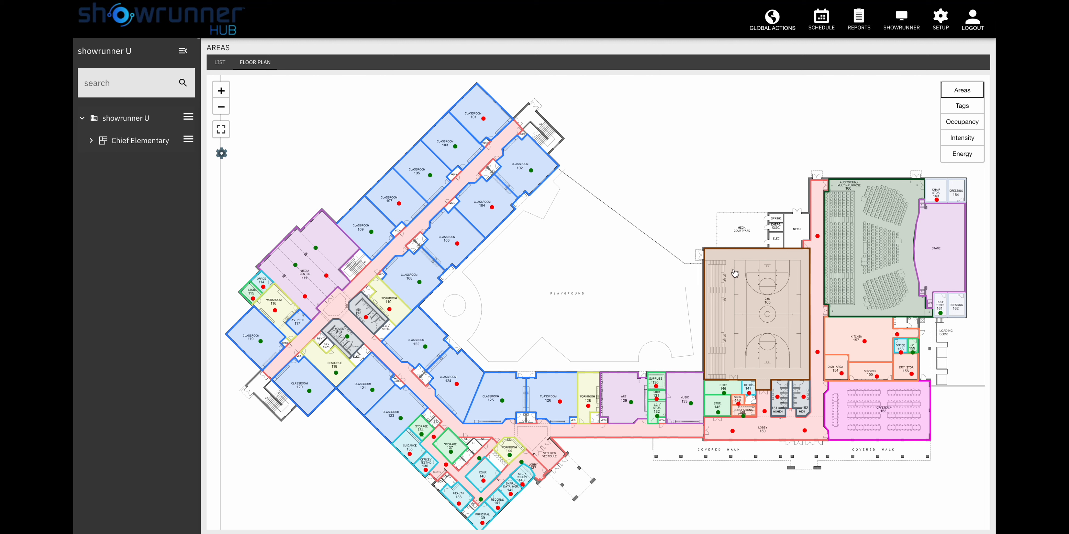
{"action": "mouse_move", "coordinate": [435, 374]}
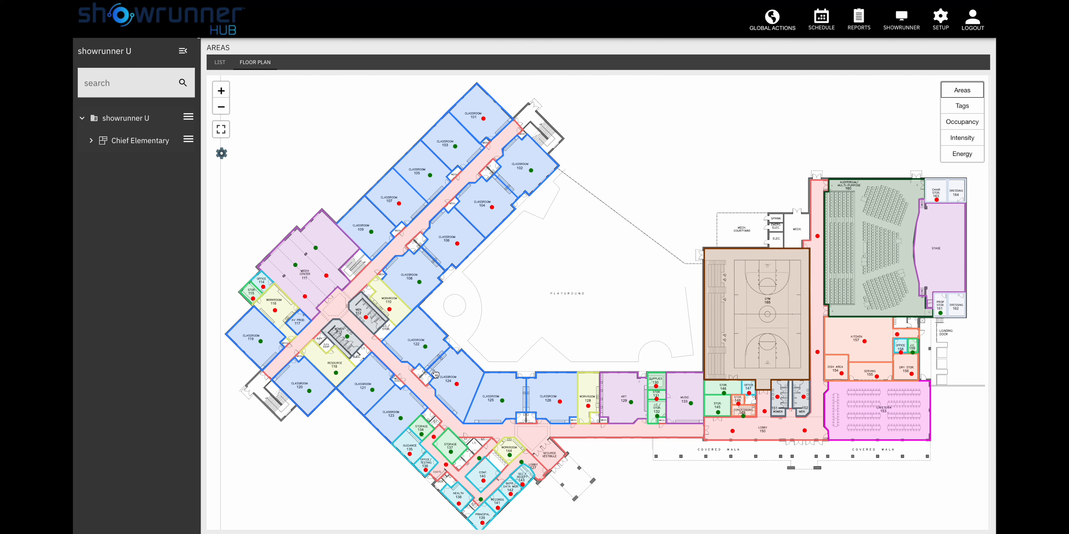
{"action": "mouse_move", "coordinate": [727, 210]}
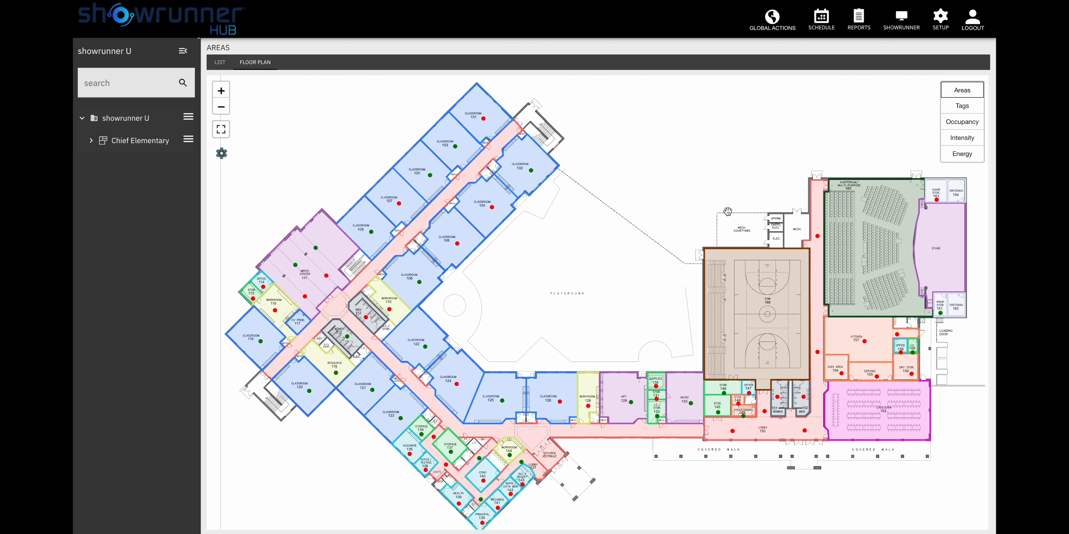
{"action": "mouse_move", "coordinate": [692, 204]}
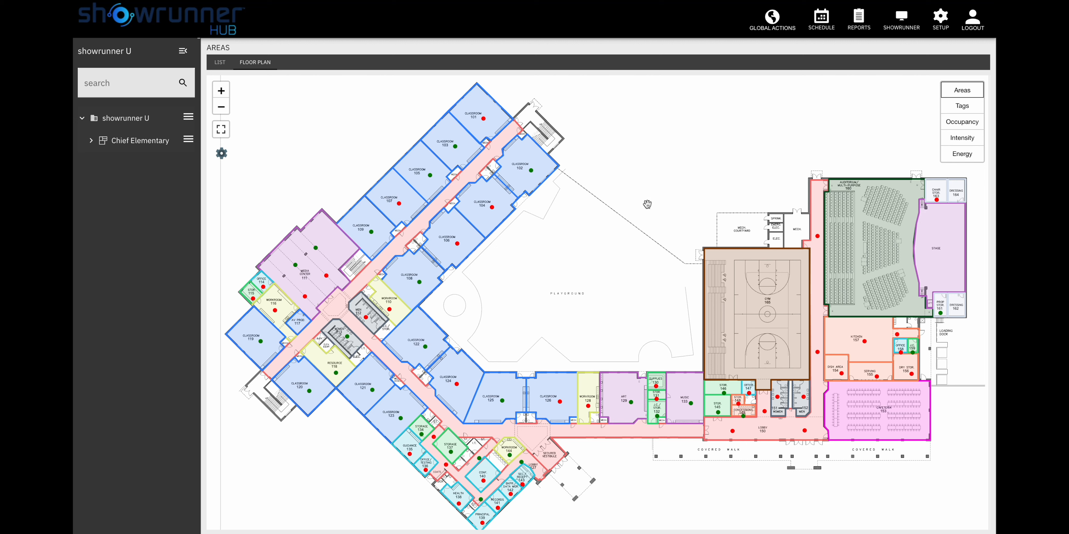
{"action": "mouse_move", "coordinate": [631, 204]}
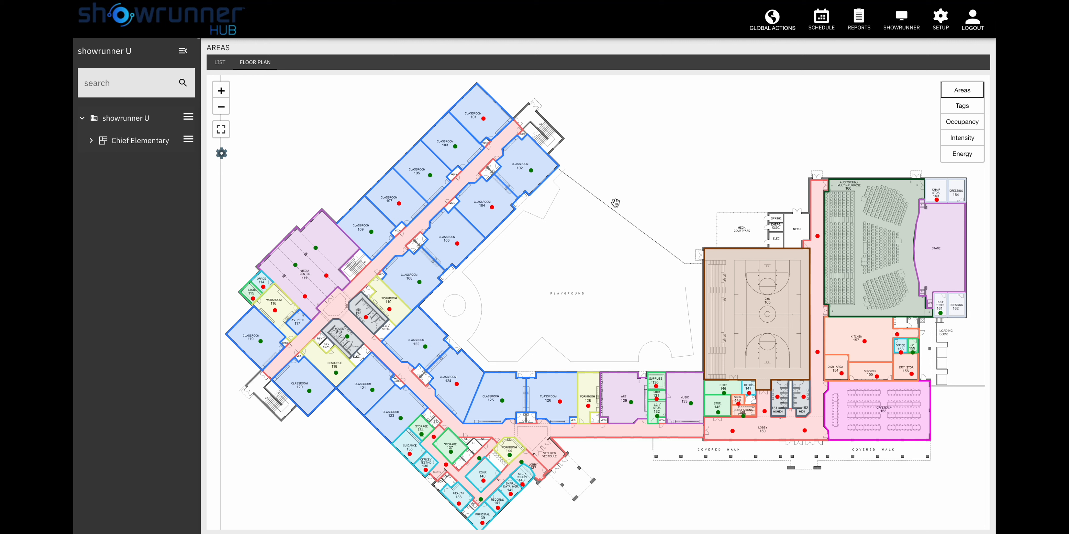
{"action": "mouse_move", "coordinate": [826, 58]}
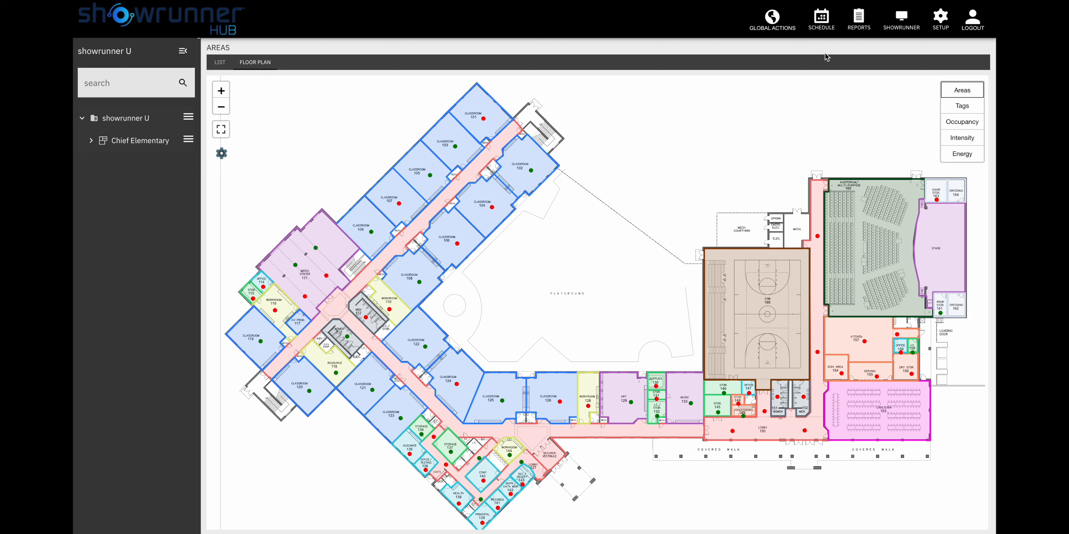
{"action": "mouse_move", "coordinate": [911, 98]}
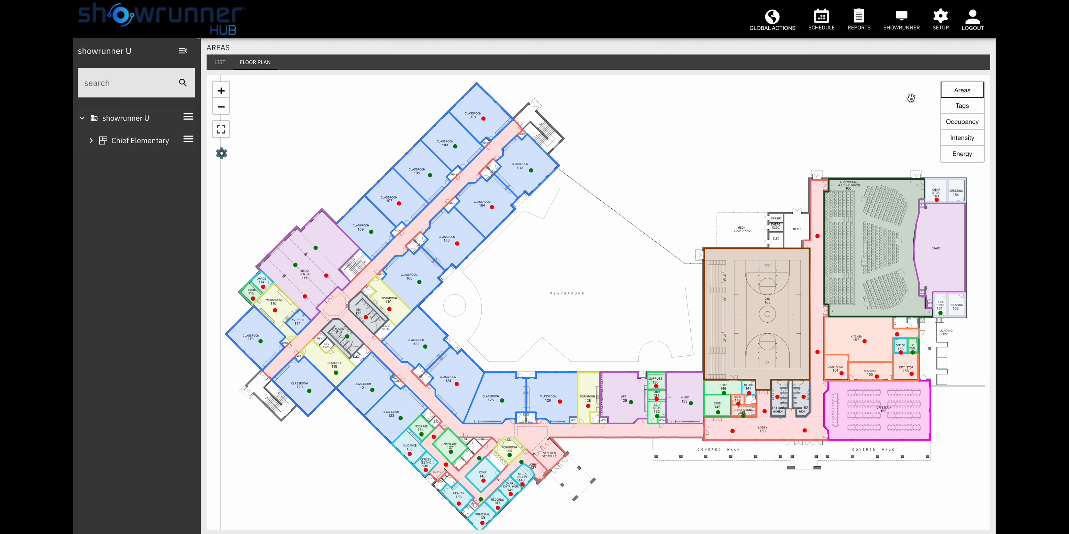
- Colour the Chief Elementary floor plan areas by tag category
{"action": "left_click", "coordinate": [962, 106]}
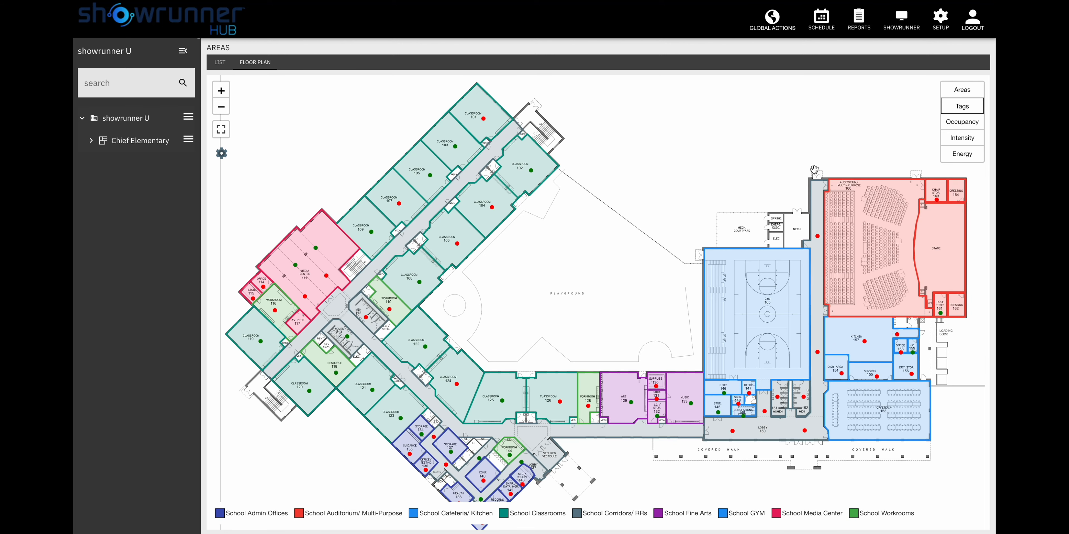
{"action": "mouse_move", "coordinate": [507, 403]}
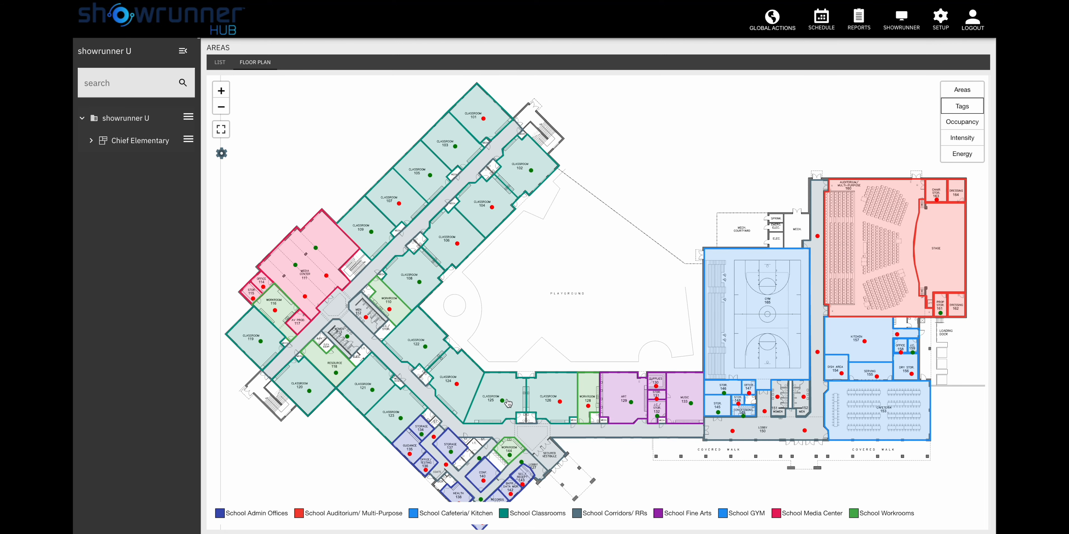
{"action": "mouse_move", "coordinate": [540, 383]}
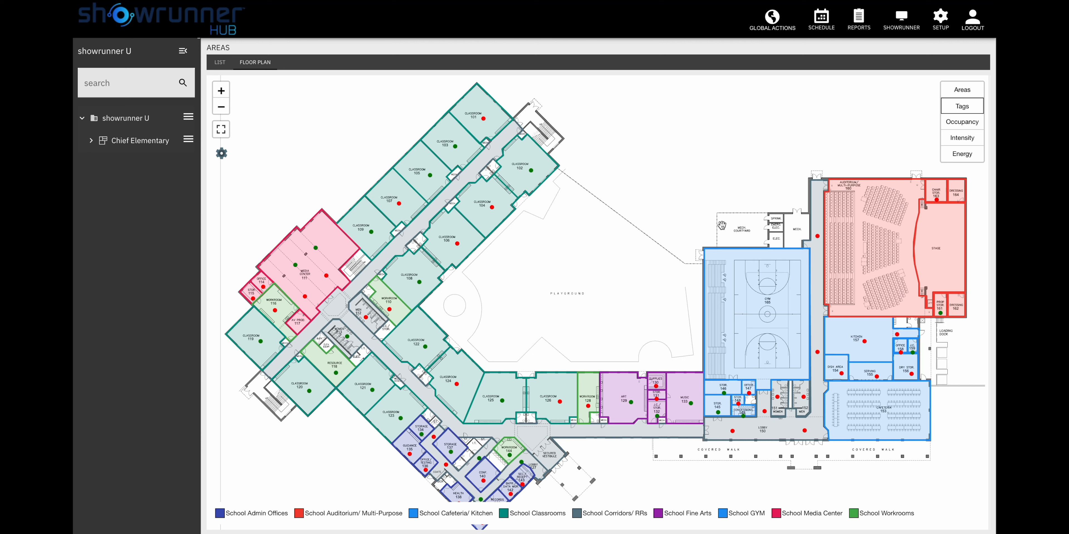
{"action": "mouse_move", "coordinate": [830, 76]}
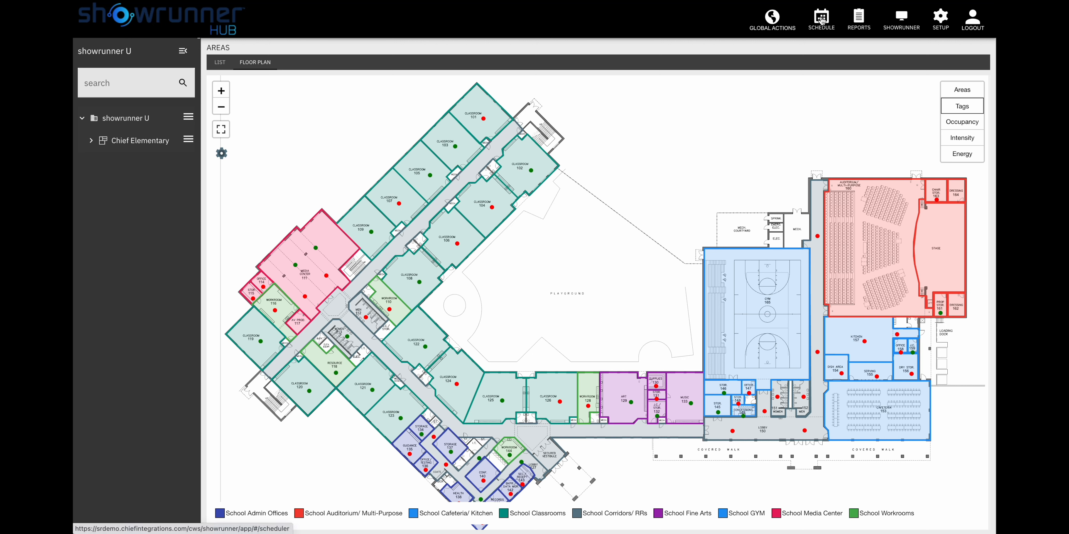
- Show the December 2021 scheduler by month after trying the week and day layouts
{"action": "left_click", "coordinate": [821, 19]}
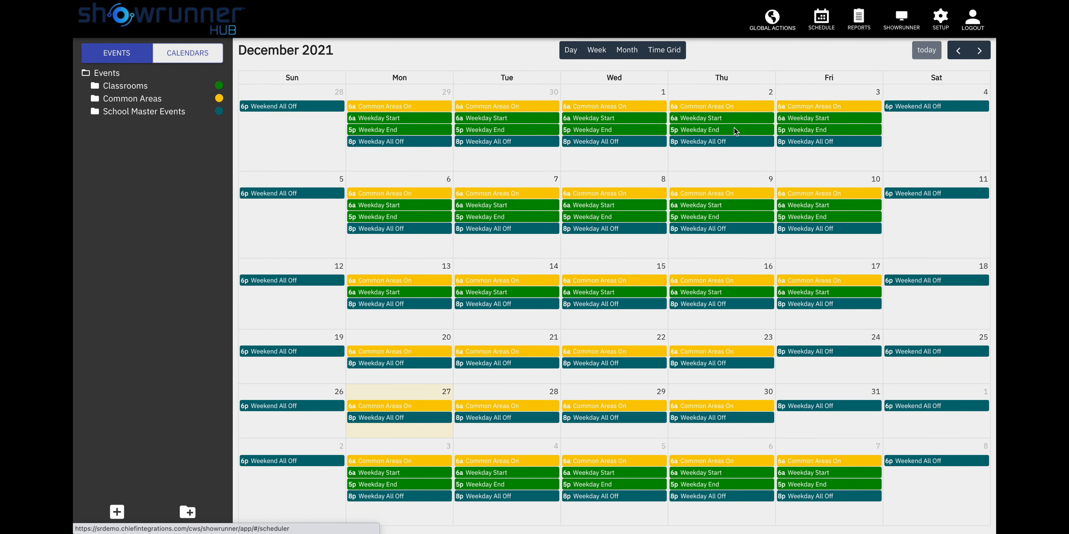
{"action": "mouse_move", "coordinate": [702, 130]}
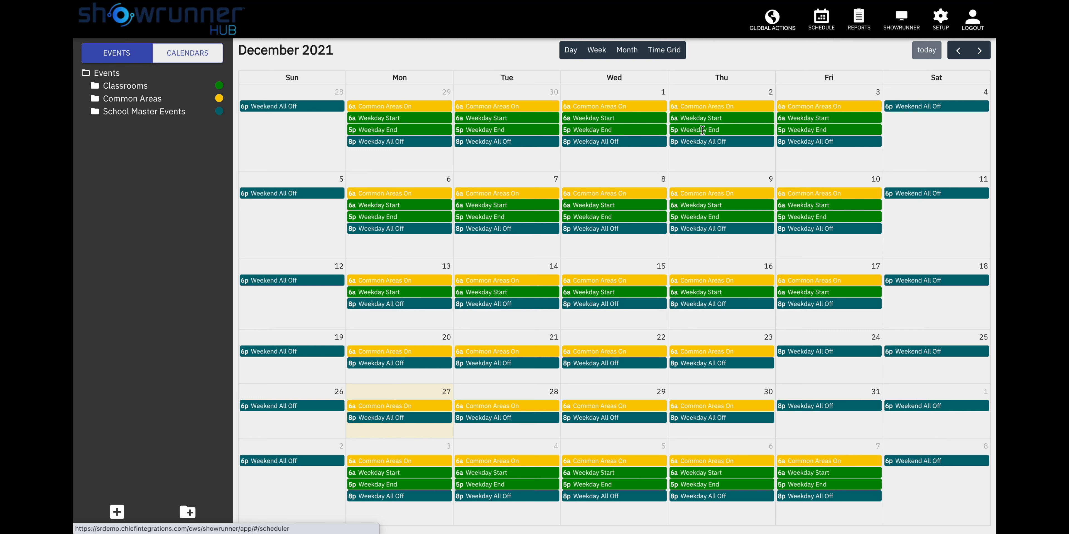
{"action": "mouse_move", "coordinate": [254, 100]}
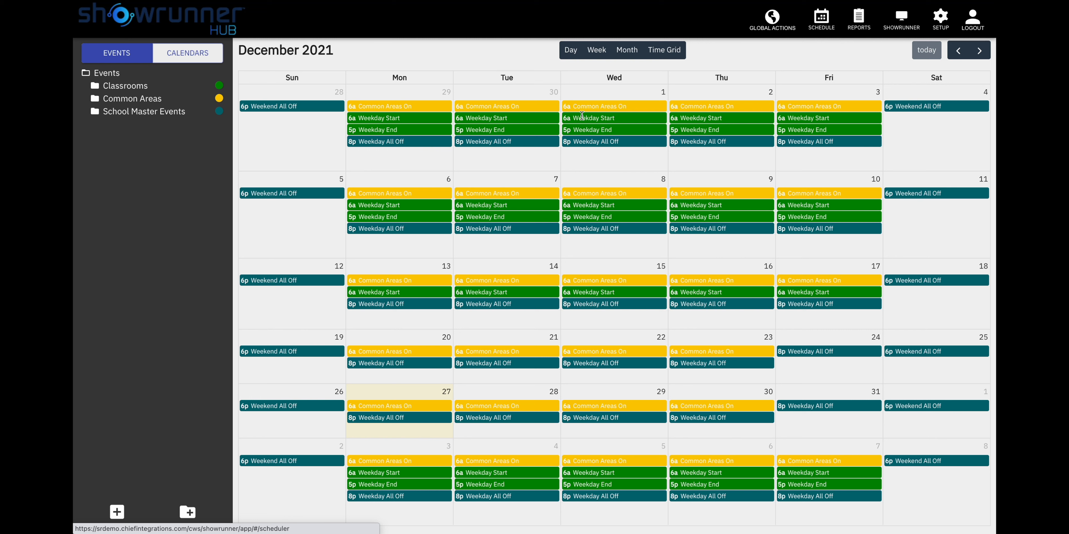
{"action": "mouse_move", "coordinate": [721, 78]}
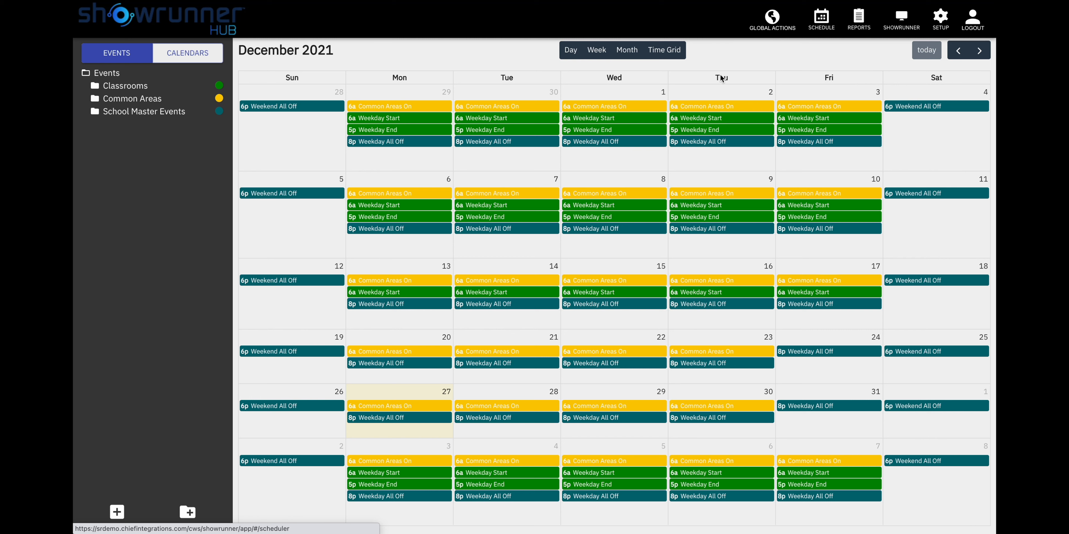
{"action": "mouse_move", "coordinate": [488, 130]}
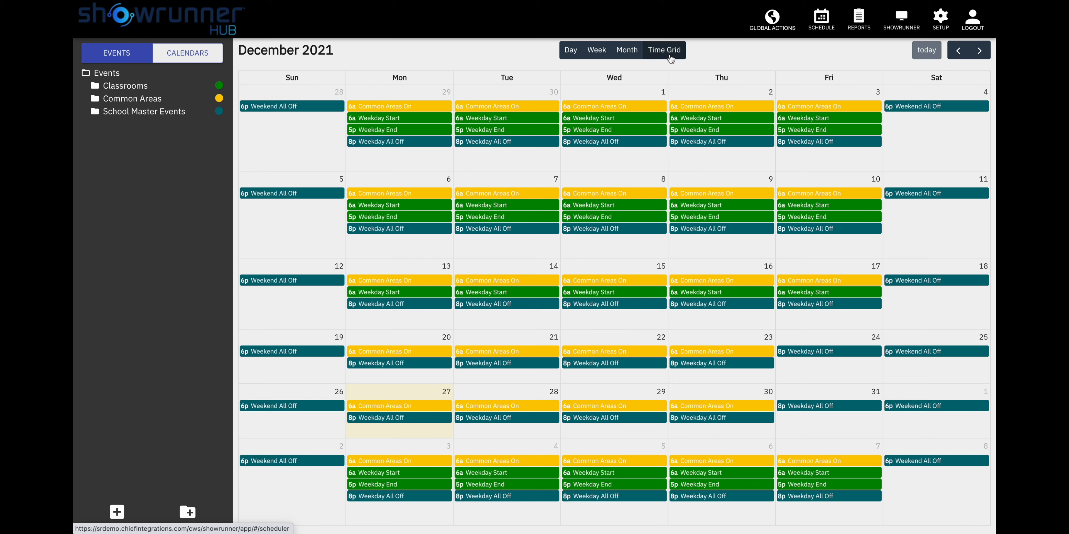
{"action": "left_click", "coordinate": [630, 50]}
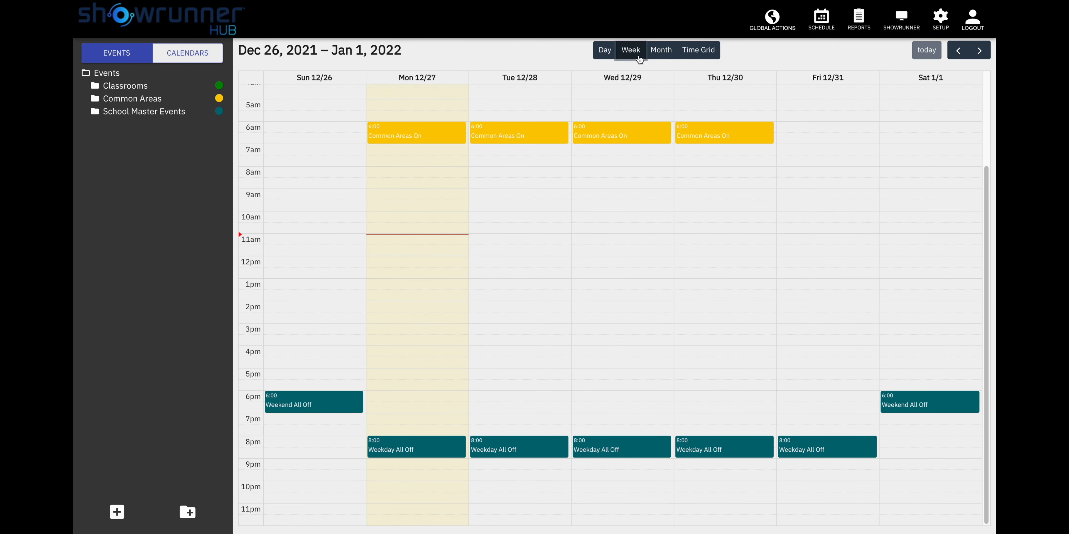
{"action": "left_click", "coordinate": [581, 50]}
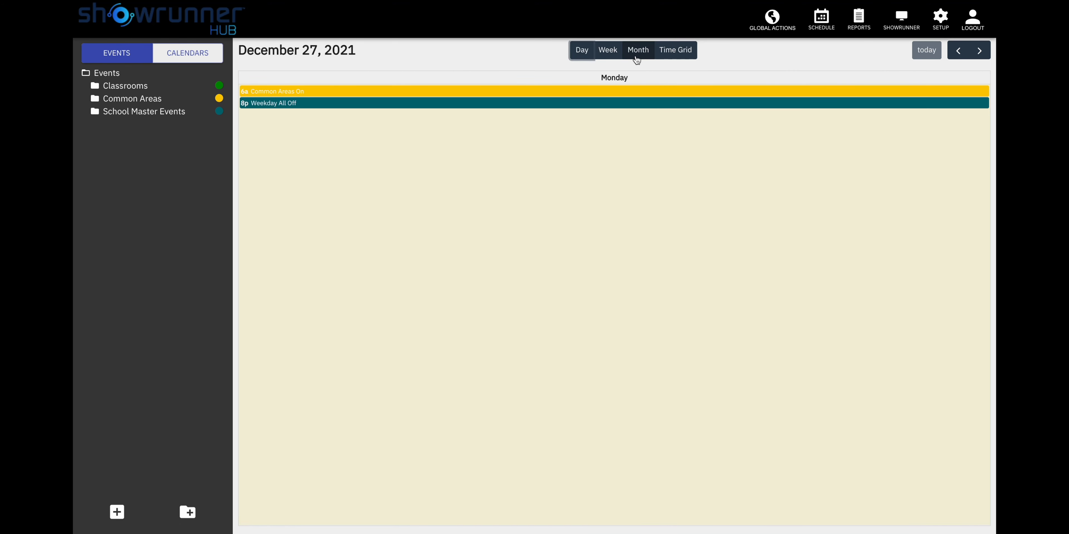
{"action": "left_click", "coordinate": [637, 50]}
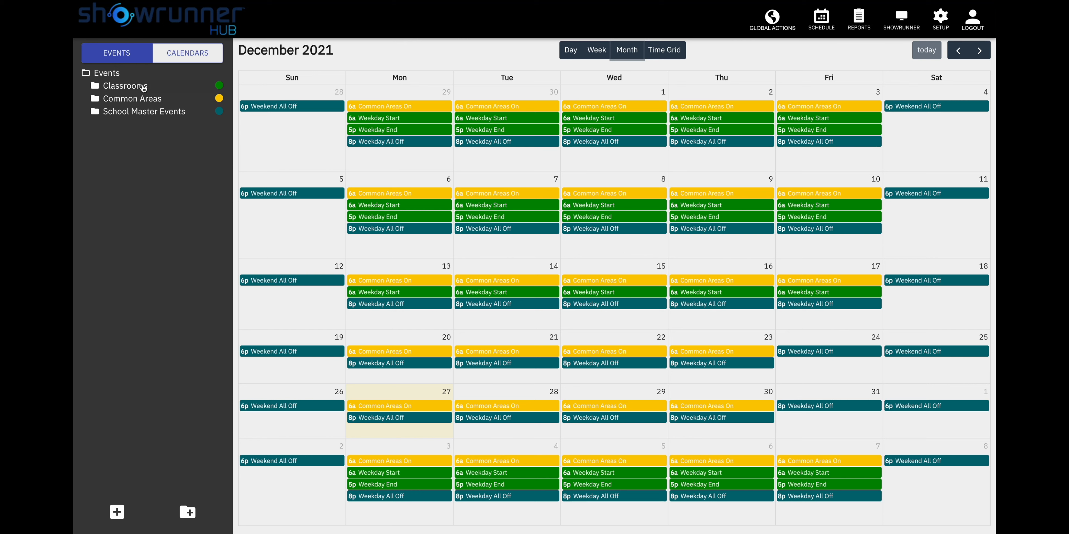
- View the Classrooms group's Weekday End 05:00 PM and Weekday Start 06:00 AM events
{"action": "left_click", "coordinate": [125, 85]}
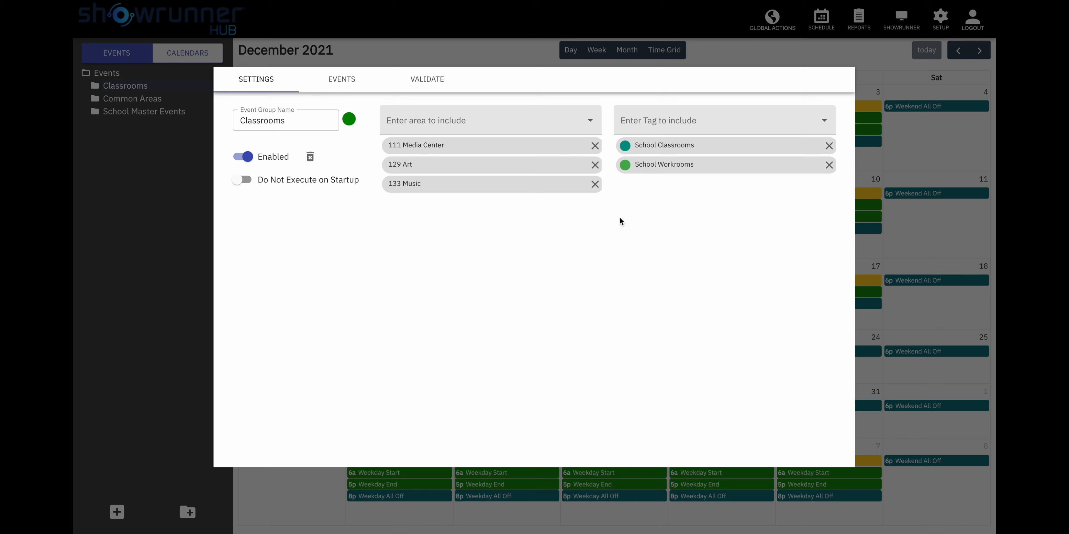
{"action": "mouse_move", "coordinate": [668, 180]}
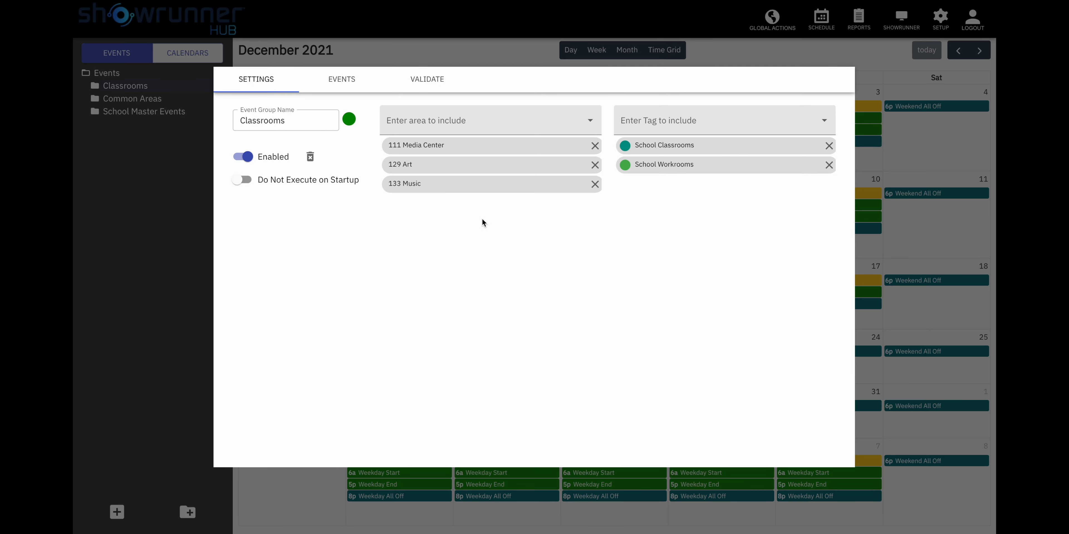
{"action": "mouse_move", "coordinate": [414, 153]}
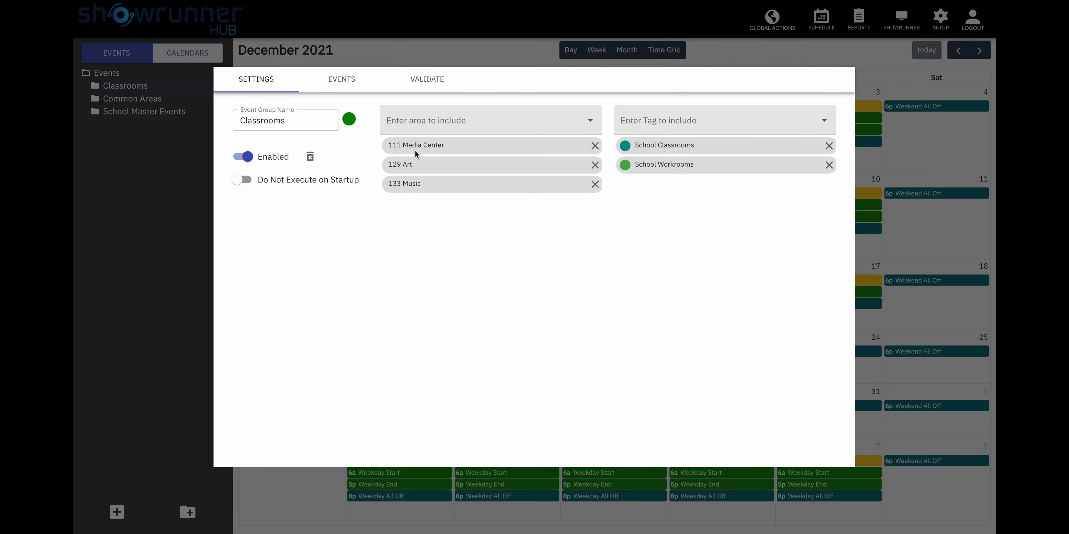
{"action": "left_click", "coordinate": [484, 120]}
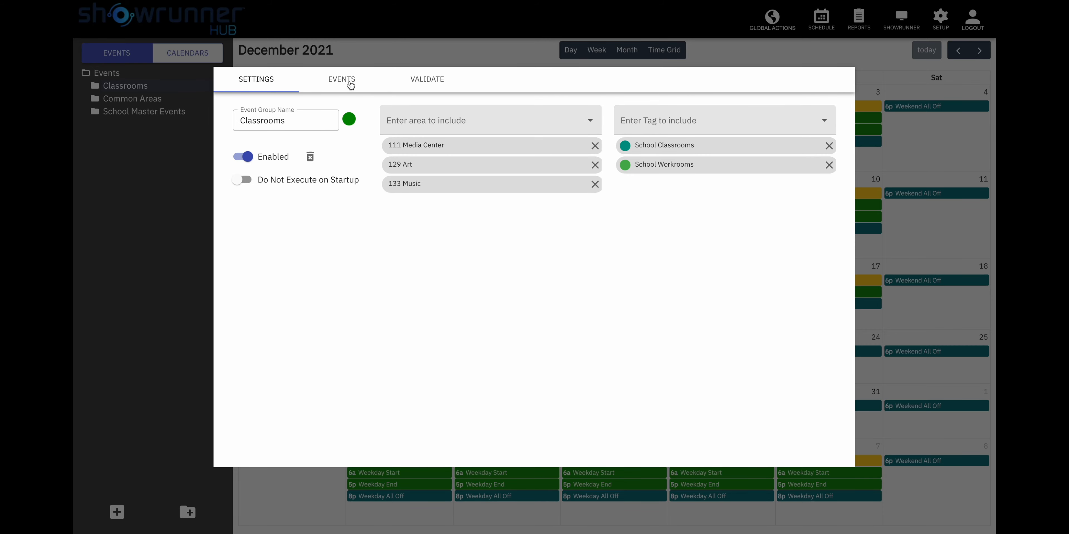
{"action": "left_click", "coordinate": [341, 79]}
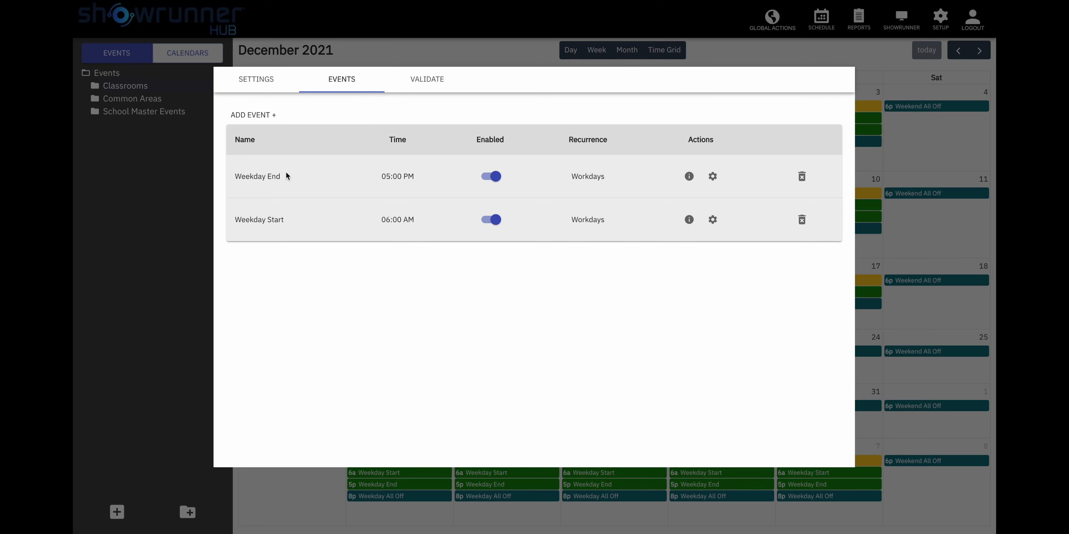
{"action": "mouse_move", "coordinate": [286, 223]}
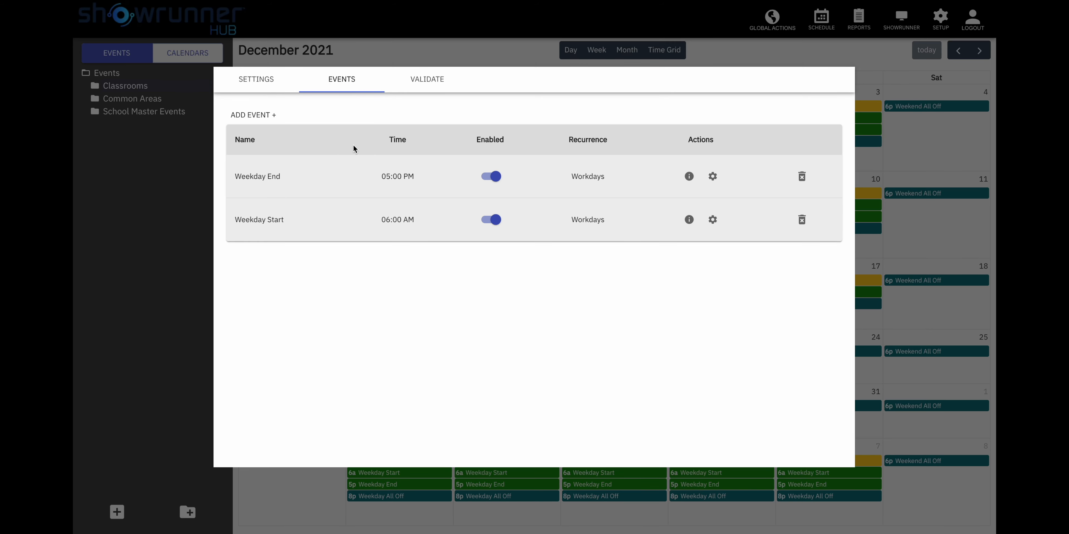
{"action": "mouse_move", "coordinate": [358, 147]}
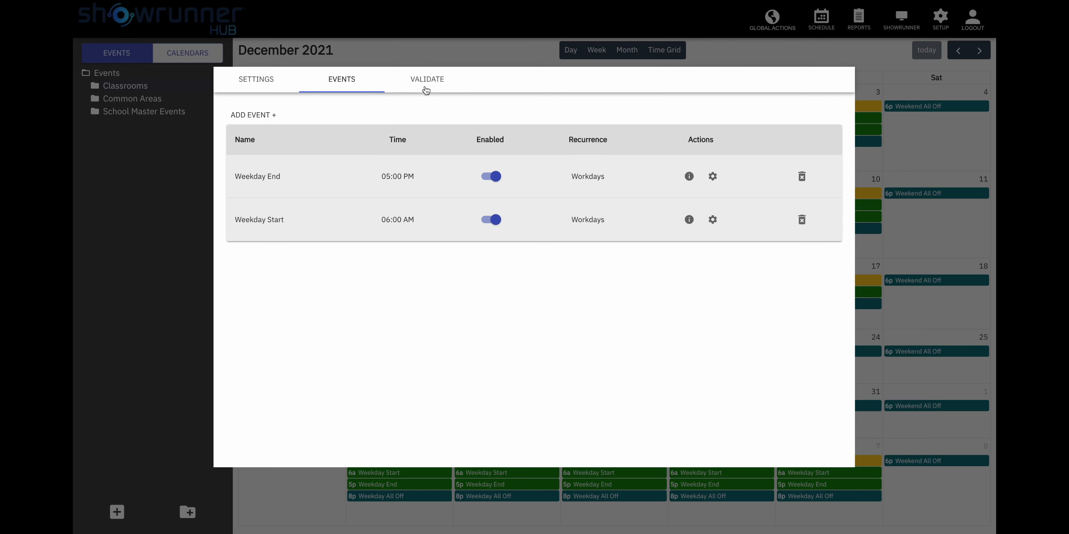
- Review the settings and events of the Common Areas and School Master Events groups
{"action": "left_click", "coordinate": [255, 79]}
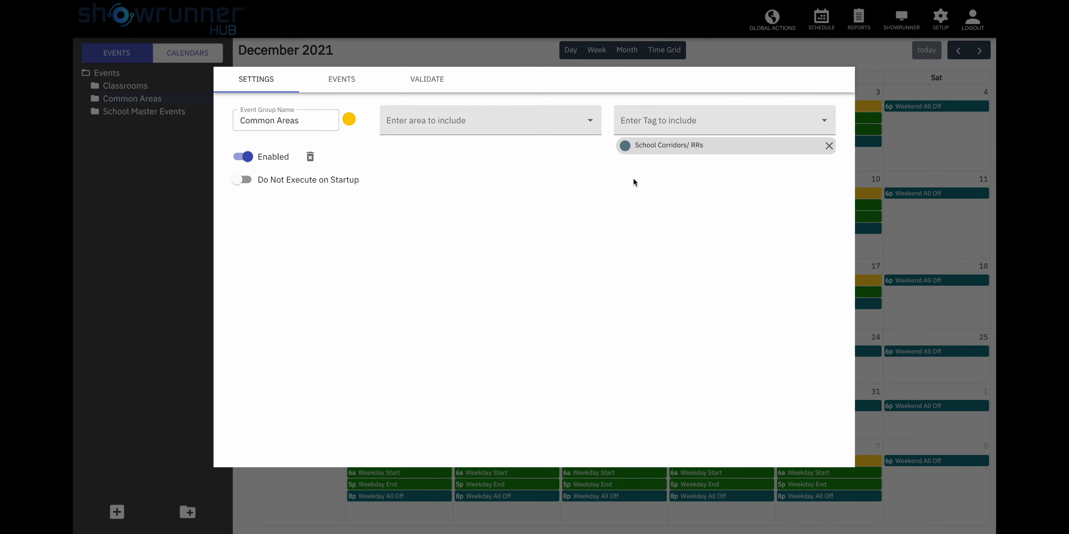
{"action": "left_click", "coordinate": [341, 79]}
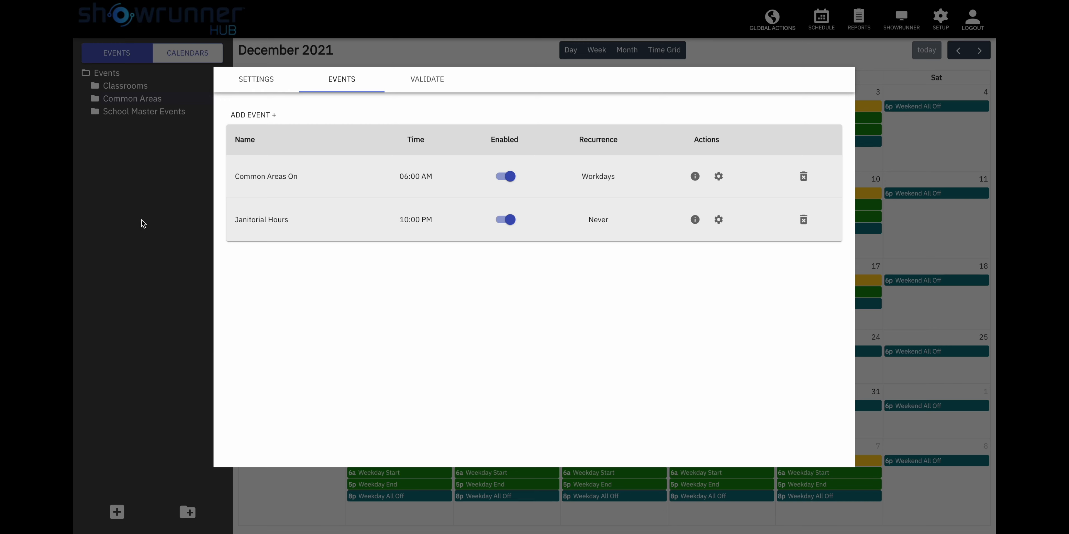
{"action": "left_click", "coordinate": [255, 79]}
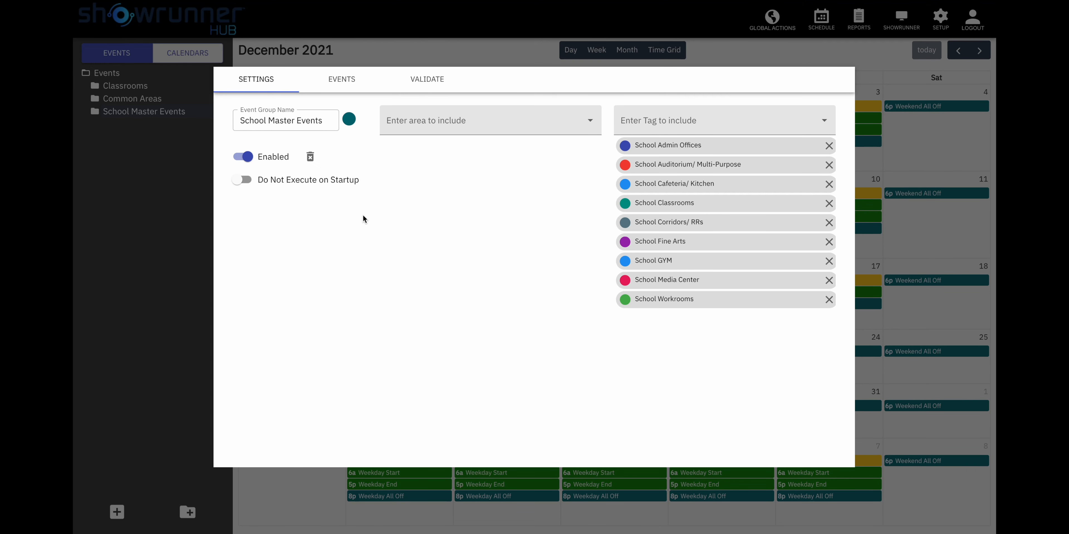
{"action": "mouse_move", "coordinate": [601, 391]}
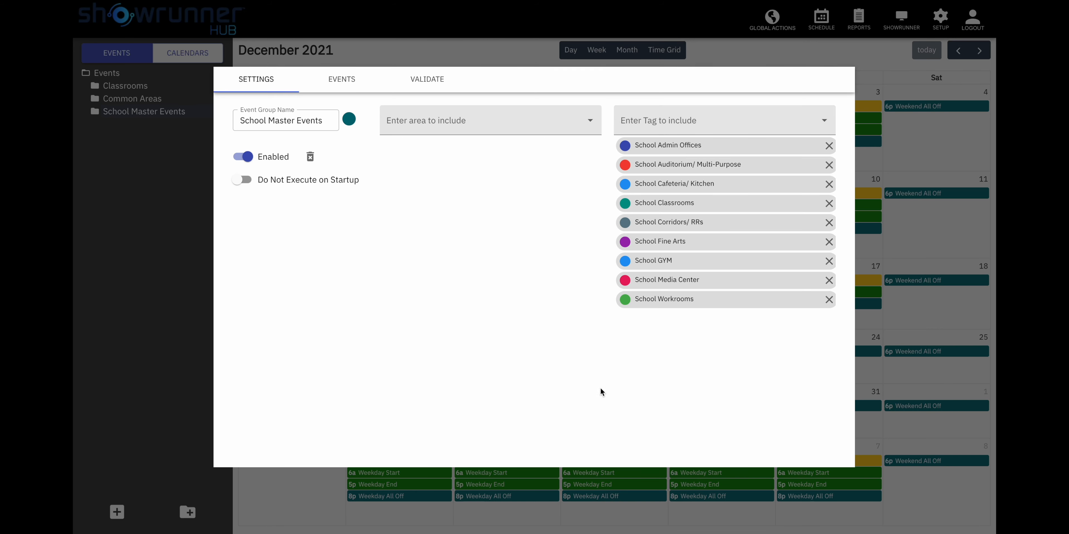
{"action": "left_click", "coordinate": [341, 79]}
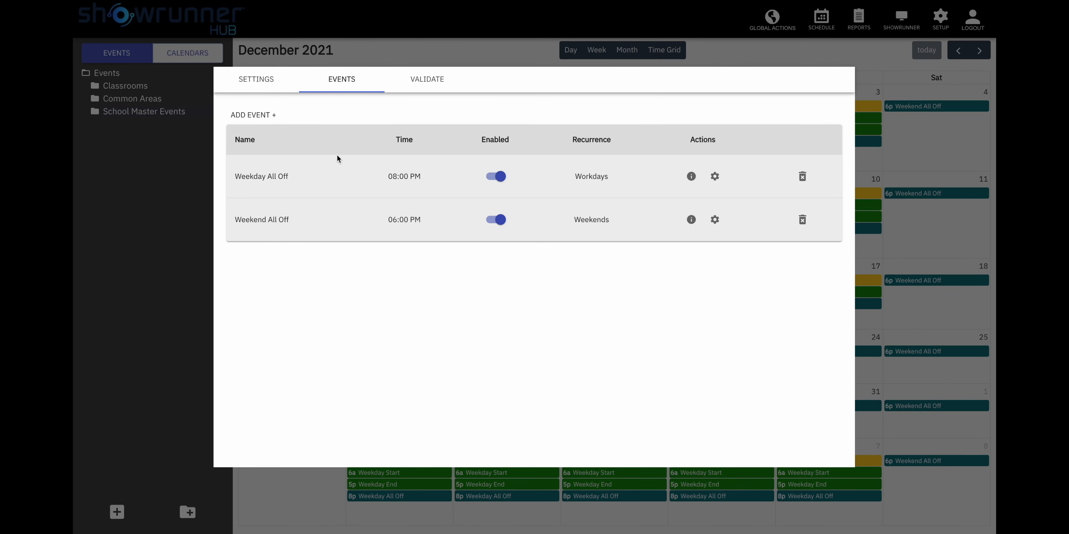
{"action": "mouse_move", "coordinate": [309, 237]}
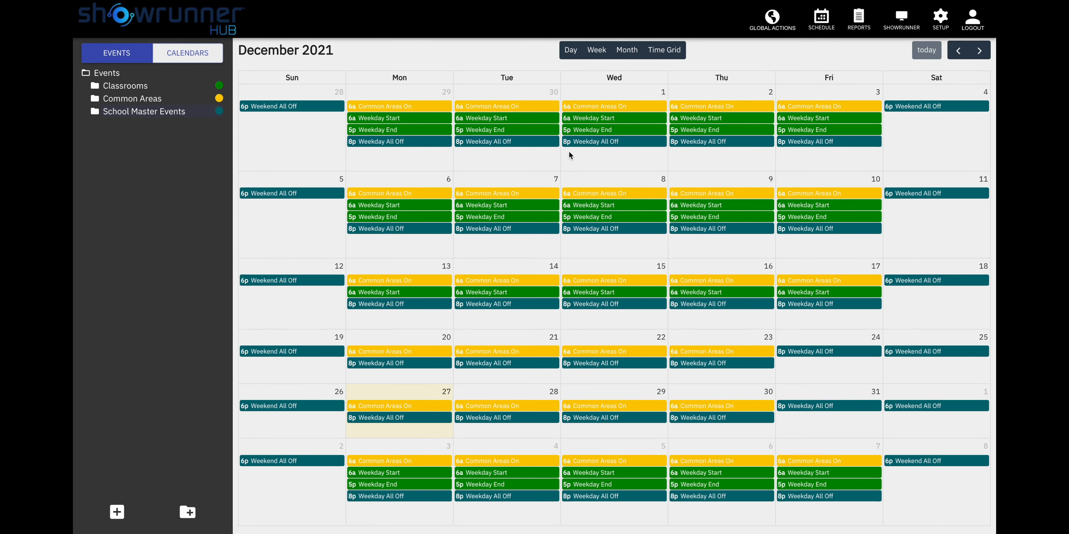
{"action": "mouse_move", "coordinate": [292, 103]}
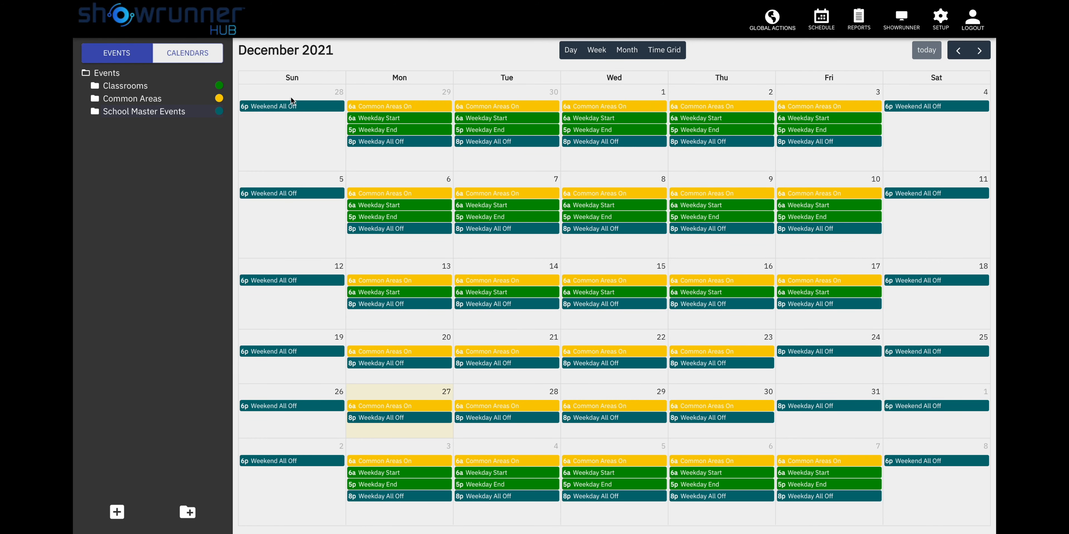
{"action": "mouse_move", "coordinate": [292, 113]}
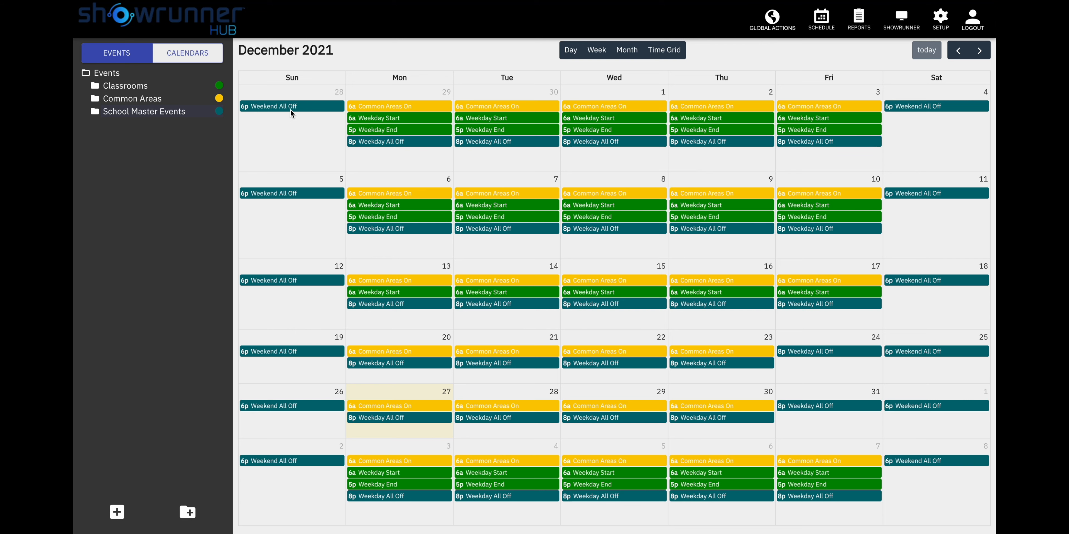
- Create a new calendar group named Minimum Day in the calendars list
{"action": "left_click", "coordinate": [187, 52]}
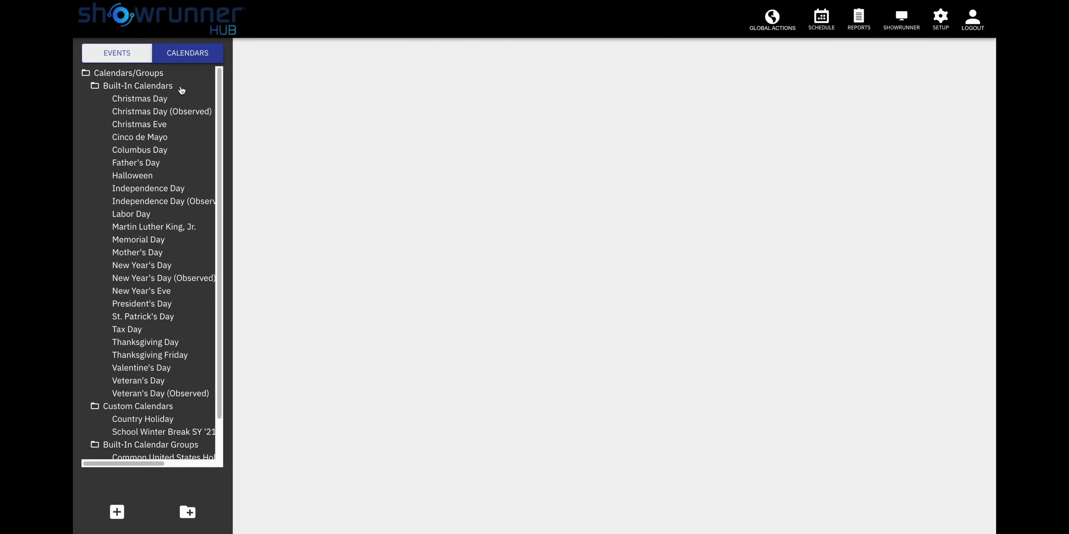
{"action": "scroll", "scroll_direction": "down", "scroll_amount": 3}
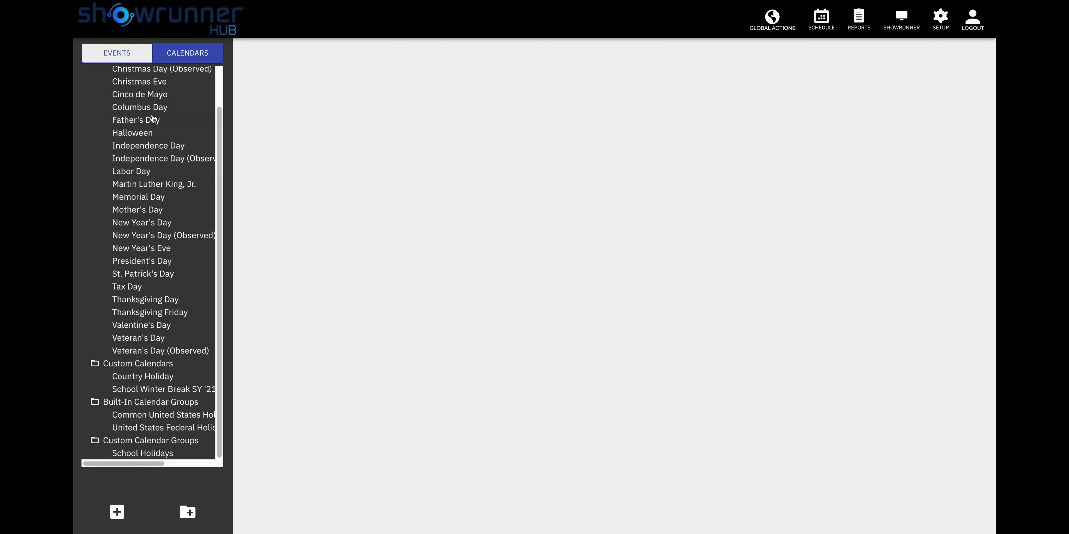
{"action": "mouse_move", "coordinate": [145, 408]}
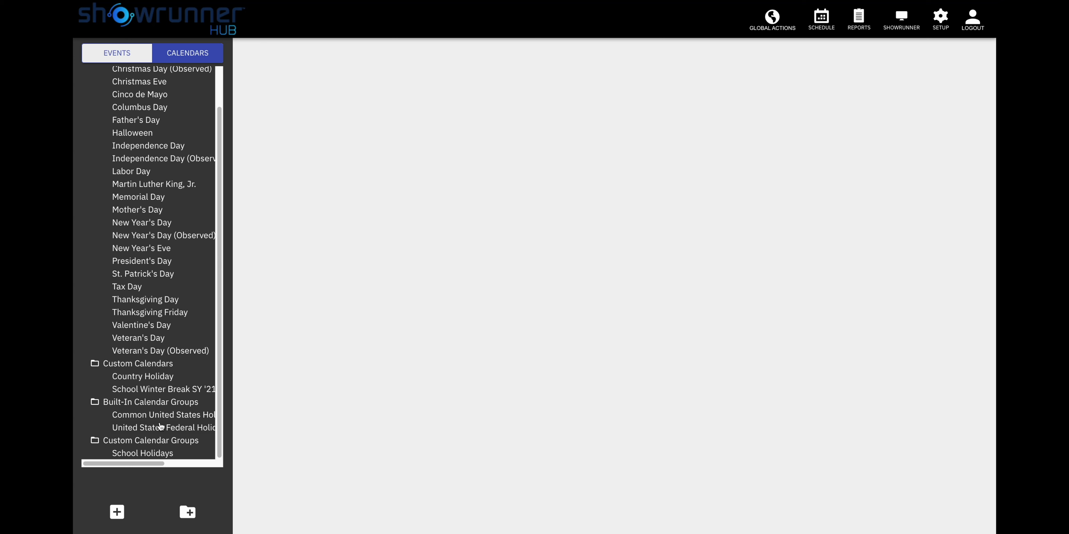
{"action": "left_click", "coordinate": [188, 512]}
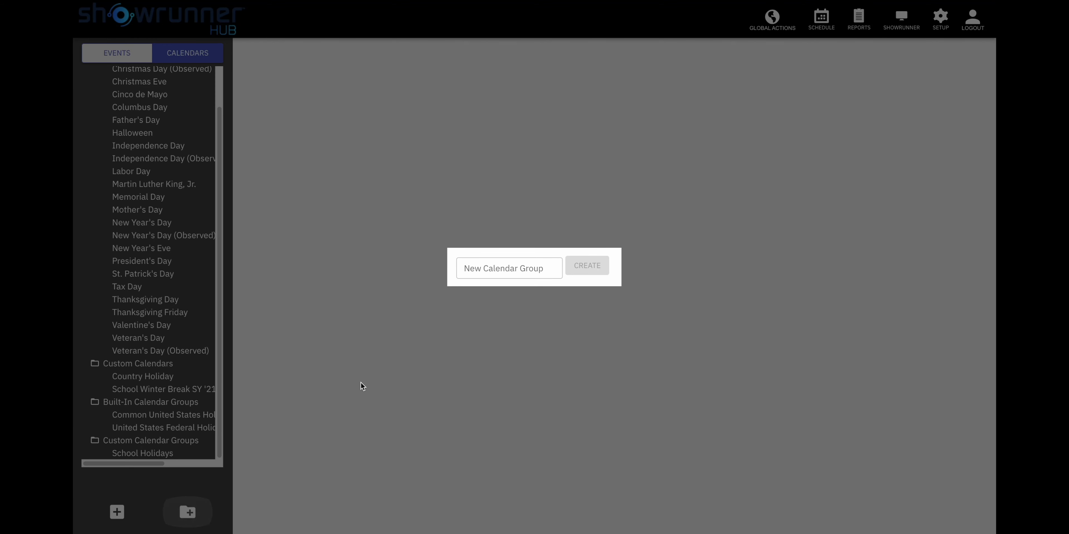
{"action": "type", "text": "Minimum Day"}
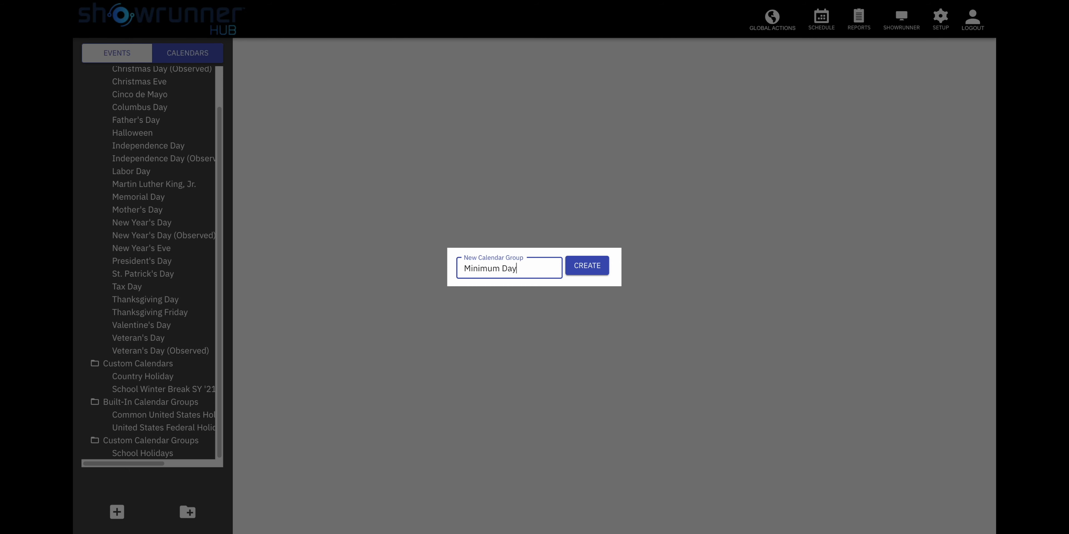
{"action": "left_click", "coordinate": [585, 265]}
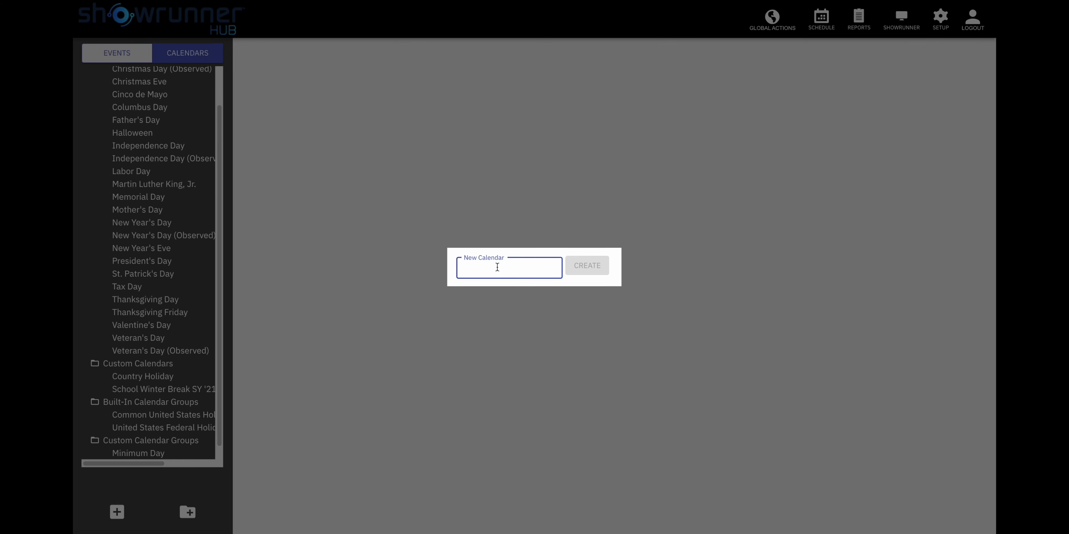
- Create a new custom calendar named Minimum Day SY 2022
{"action": "type", "text": "Minimum Day S"}
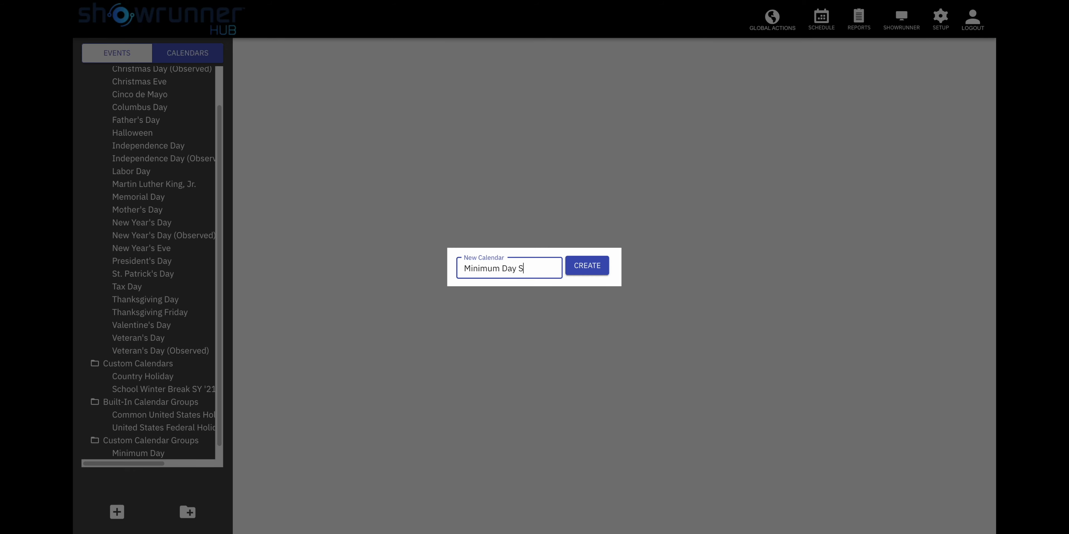
{"action": "type", "text": "Y 20"}
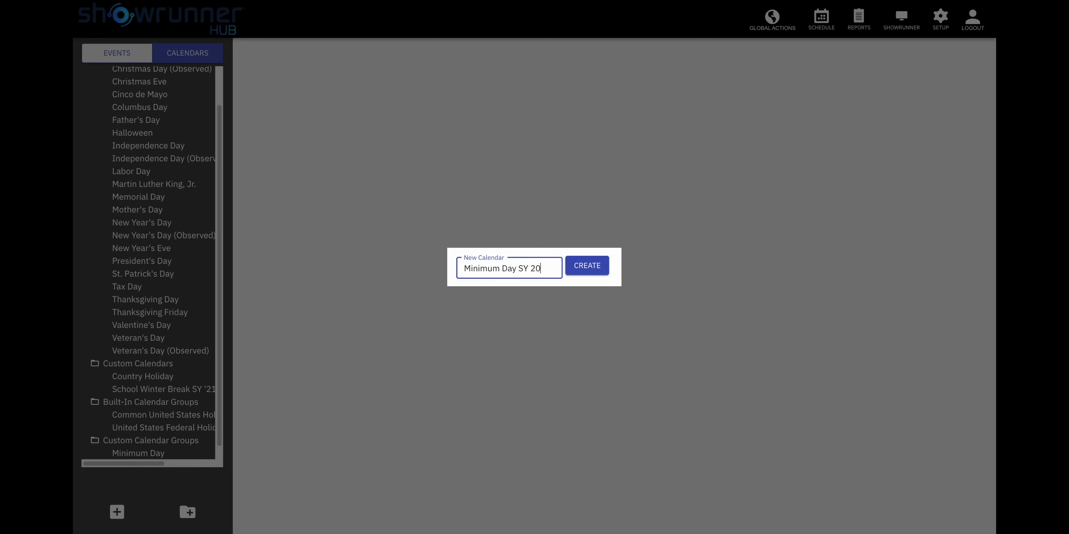
{"action": "type", "text": "22"}
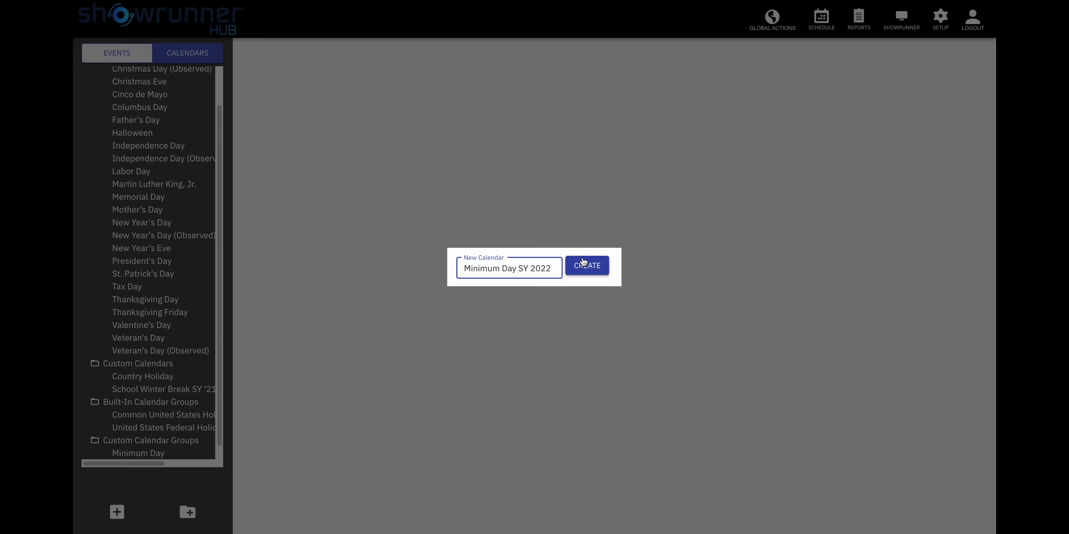
{"action": "left_click", "coordinate": [586, 265]}
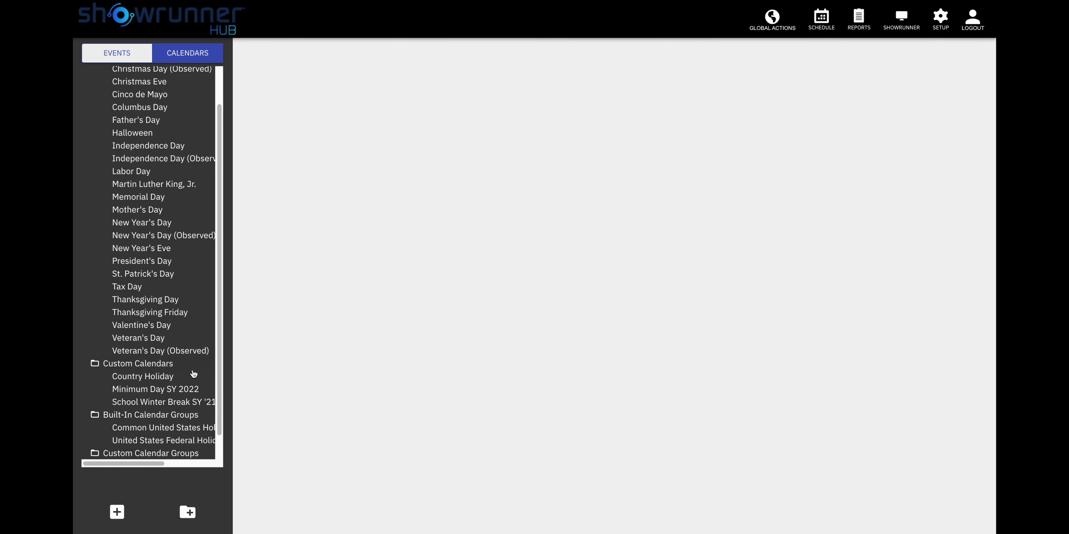
- Define the Minimum Day SY 2022 calendar by specific dates rather than a range or pattern
{"action": "left_click", "coordinate": [155, 389]}
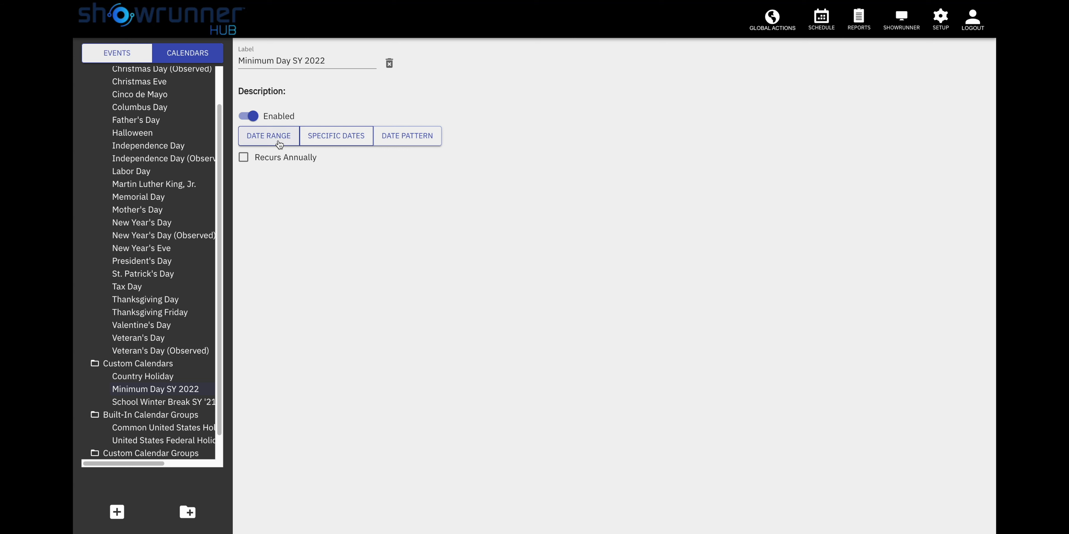
{"action": "left_click", "coordinate": [268, 136]}
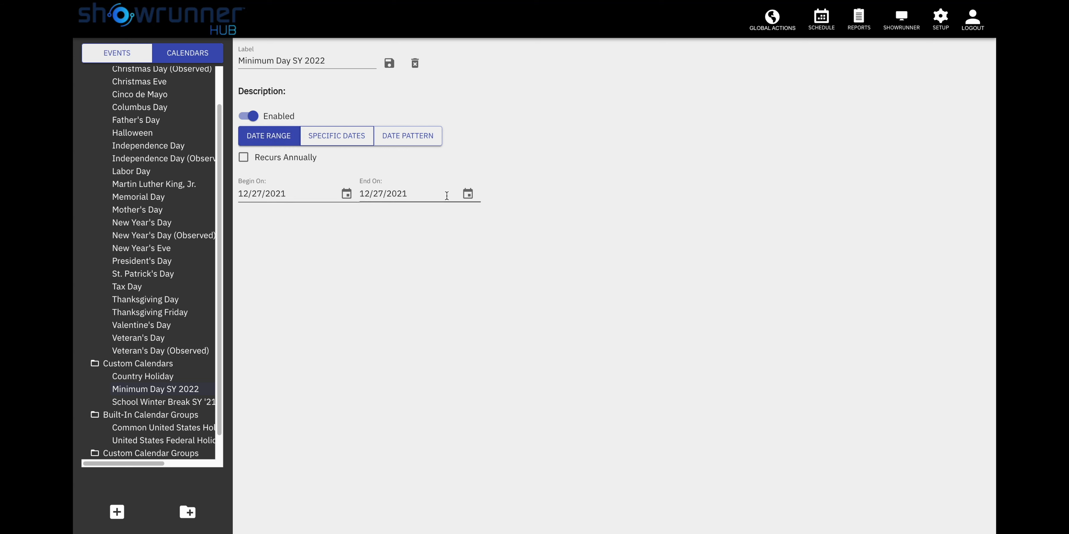
{"action": "mouse_move", "coordinate": [322, 216]}
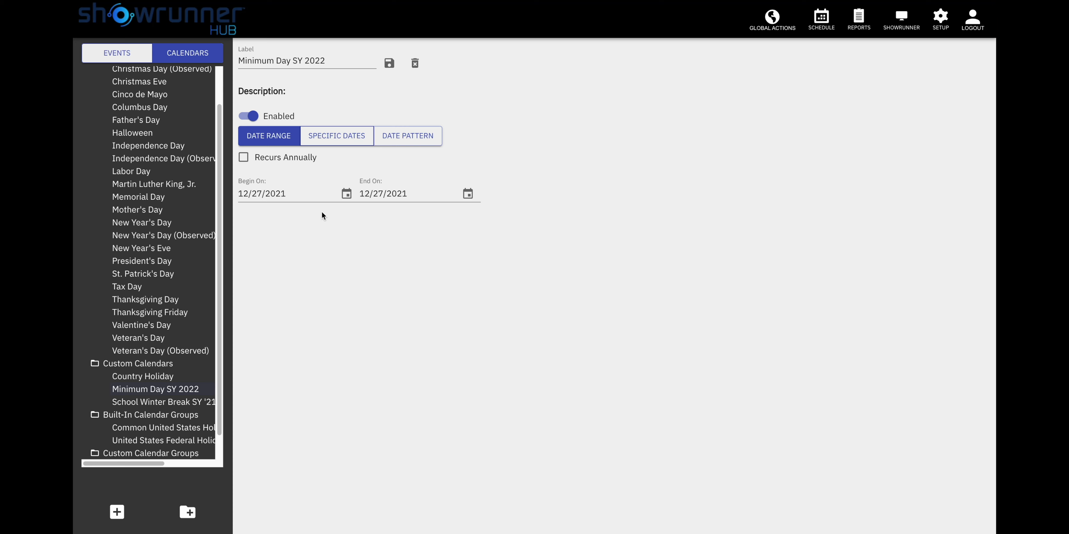
{"action": "left_click", "coordinate": [336, 136]}
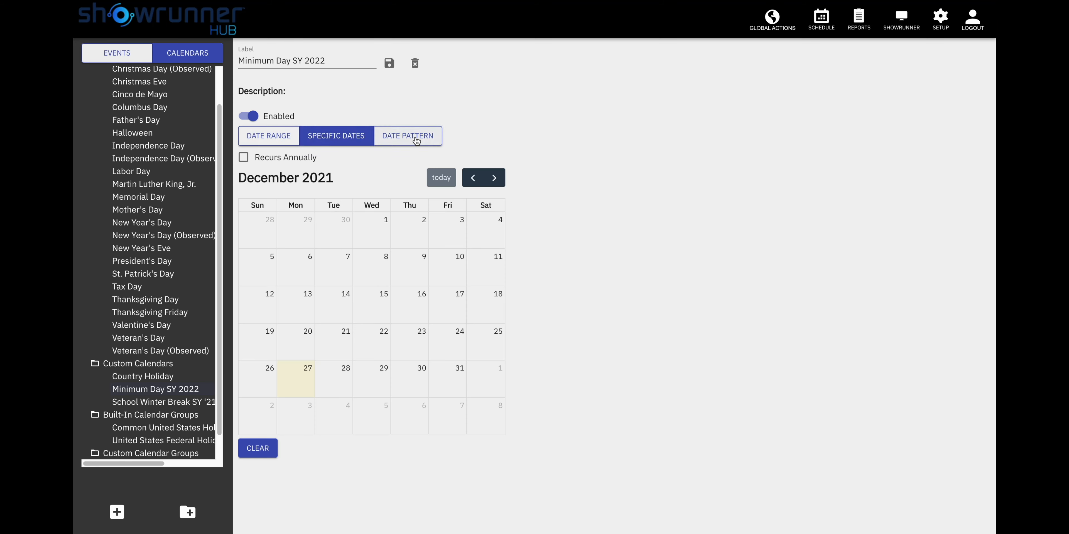
{"action": "left_click", "coordinate": [407, 136]}
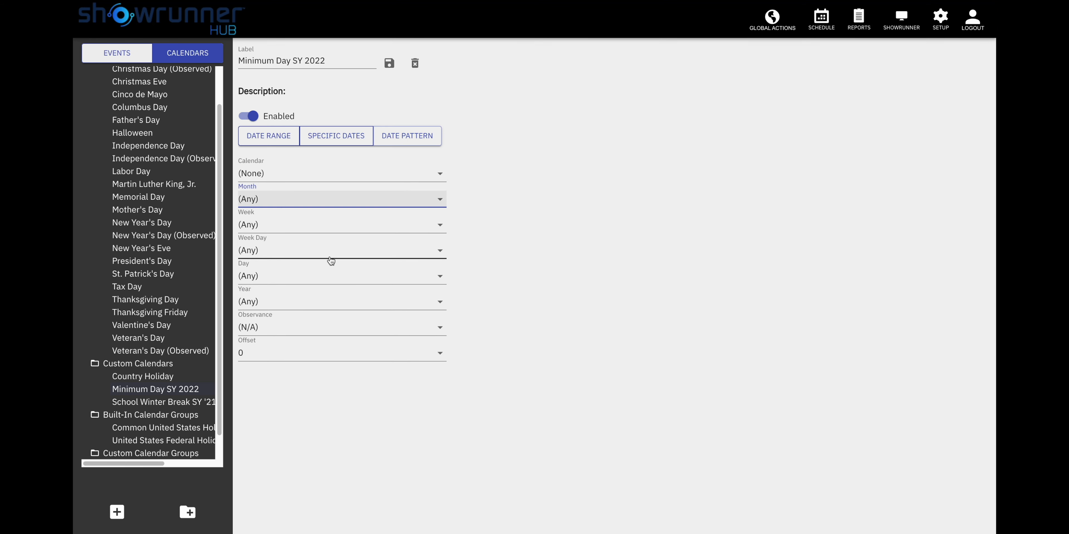
{"action": "mouse_move", "coordinate": [411, 185]}
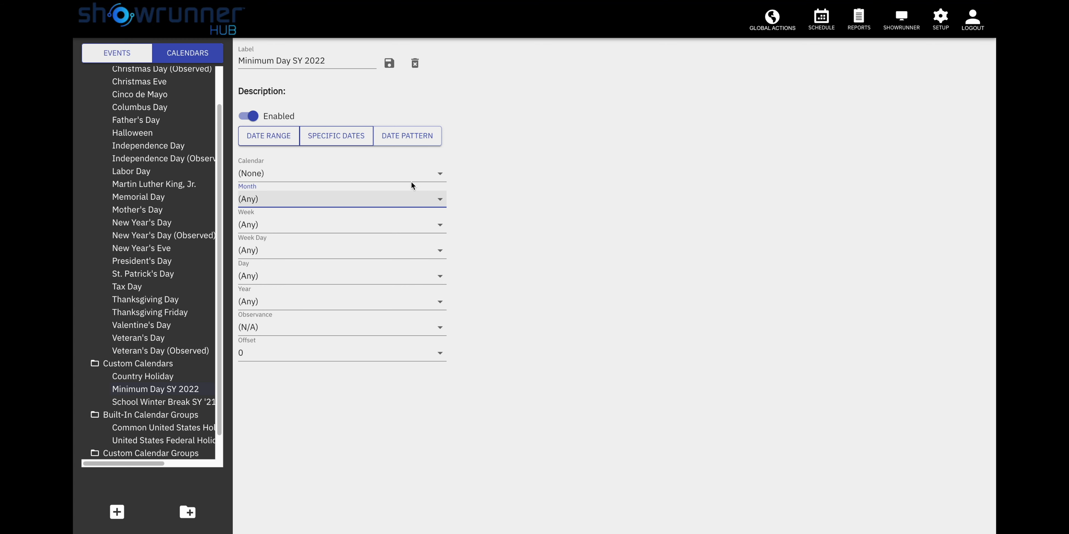
{"action": "left_click", "coordinate": [336, 136]}
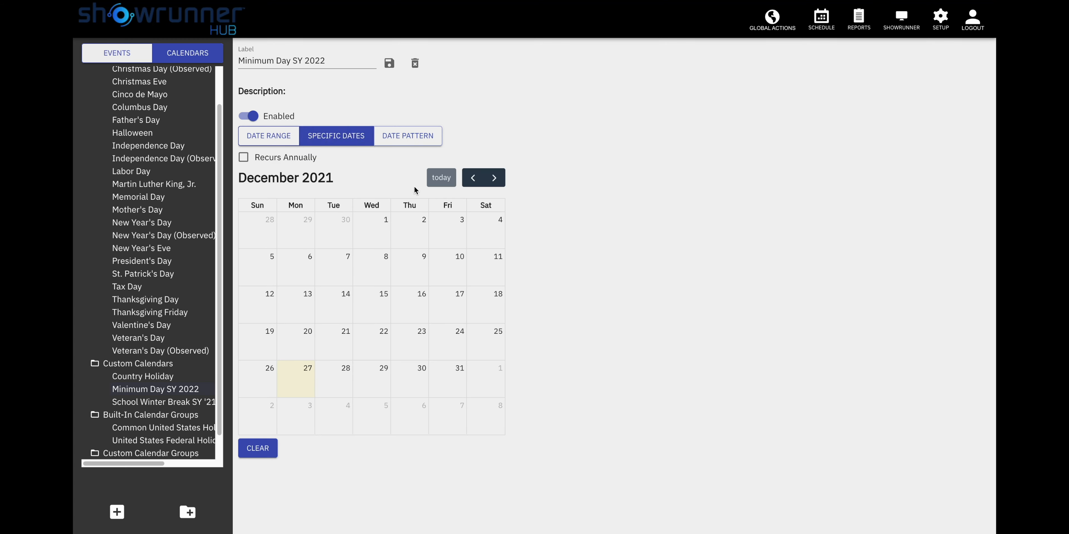
- Mark the January 2022 Wednesdays, including the 19th, as minimum days and save the calendar
{"action": "left_click", "coordinate": [494, 177]}
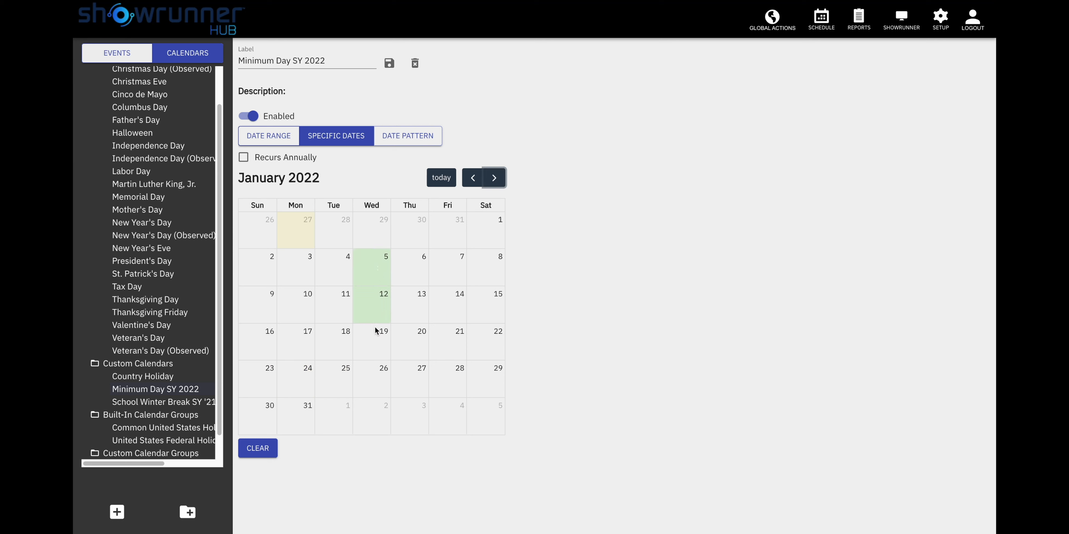
{"action": "left_click", "coordinate": [371, 343]}
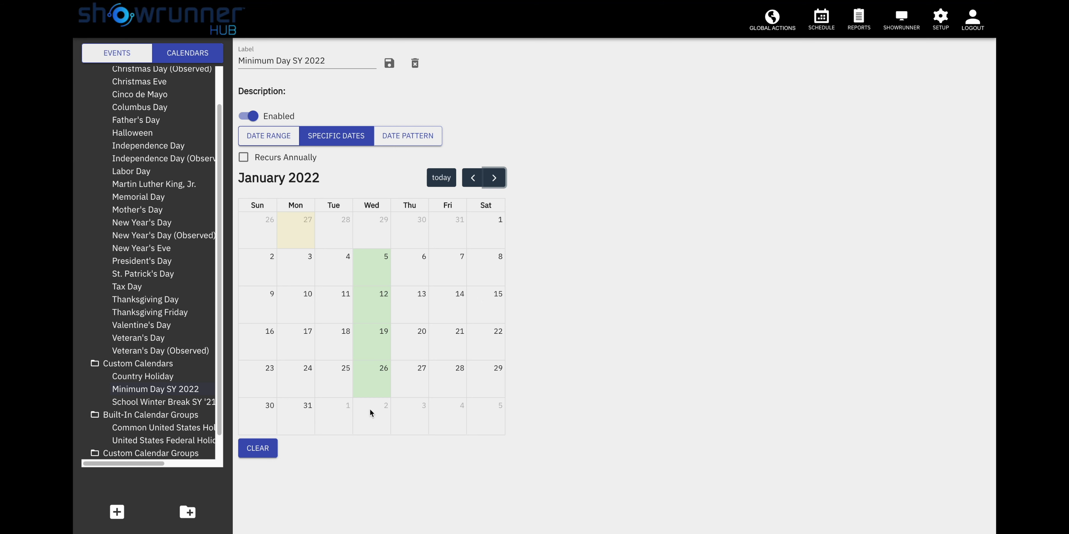
{"action": "mouse_move", "coordinate": [396, 79]}
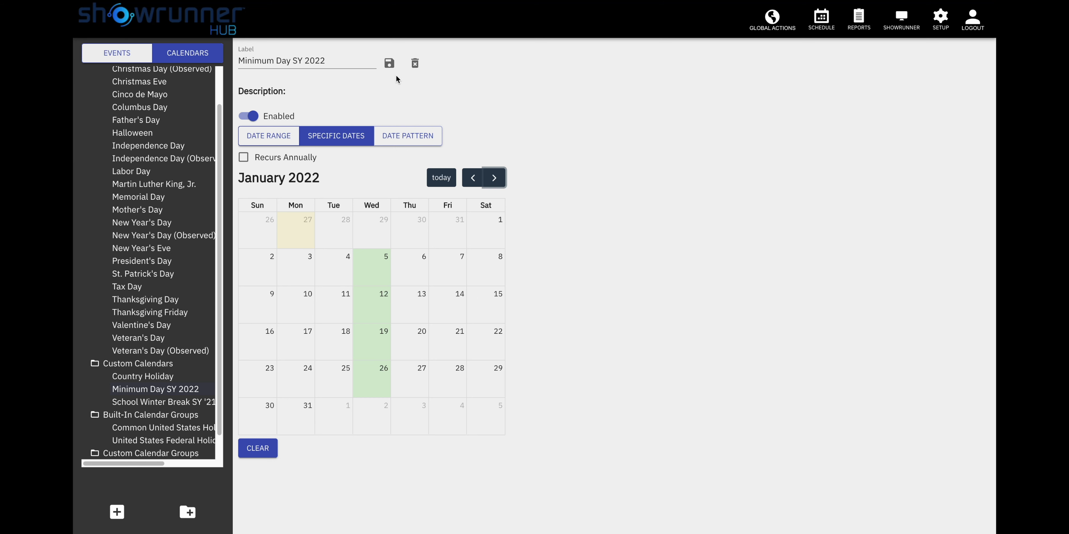
{"action": "left_click", "coordinate": [389, 63]}
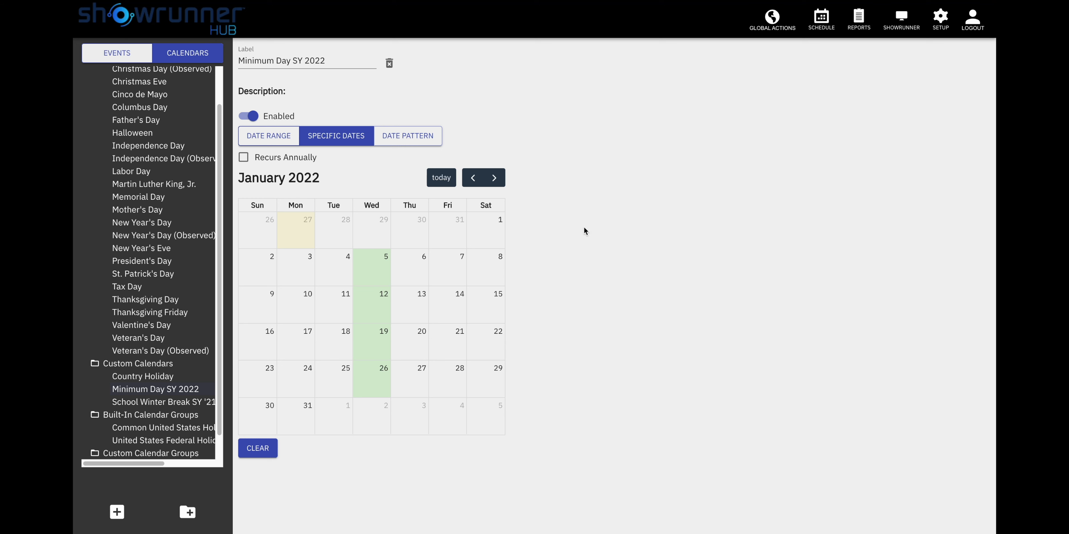
{"action": "mouse_move", "coordinate": [153, 325]}
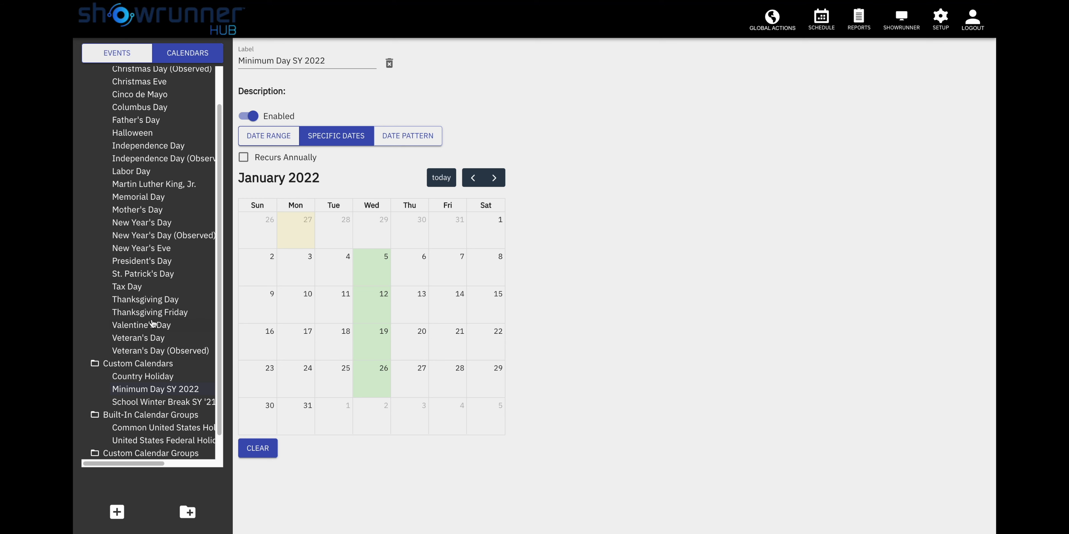
- Include the Minimum Day SY 2022 calendar in the Minimum Day group and save it
{"action": "left_click", "coordinate": [139, 440]}
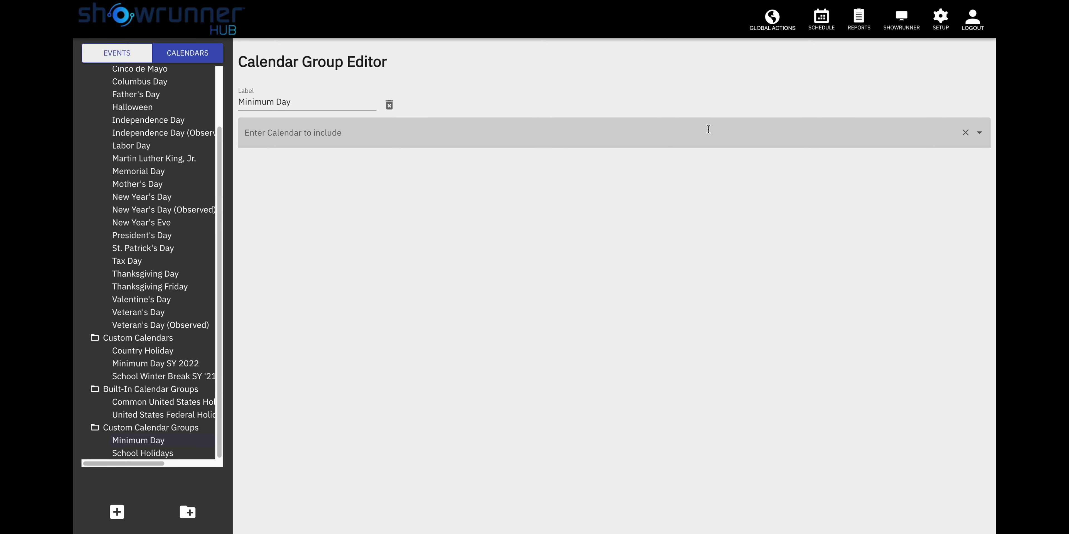
{"action": "left_click", "coordinate": [613, 132]}
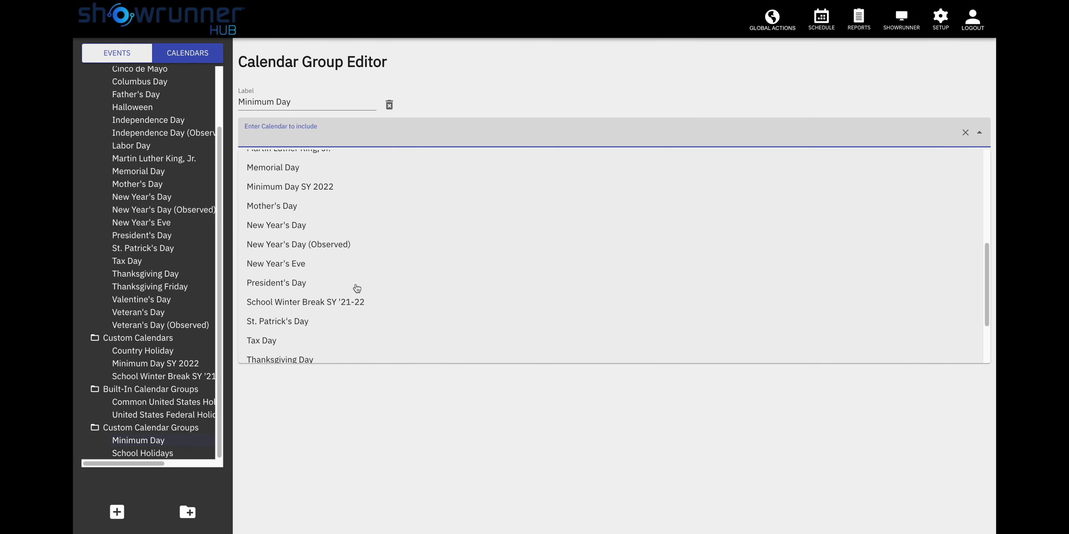
{"action": "scroll", "scroll_direction": "down", "scroll_amount": 3}
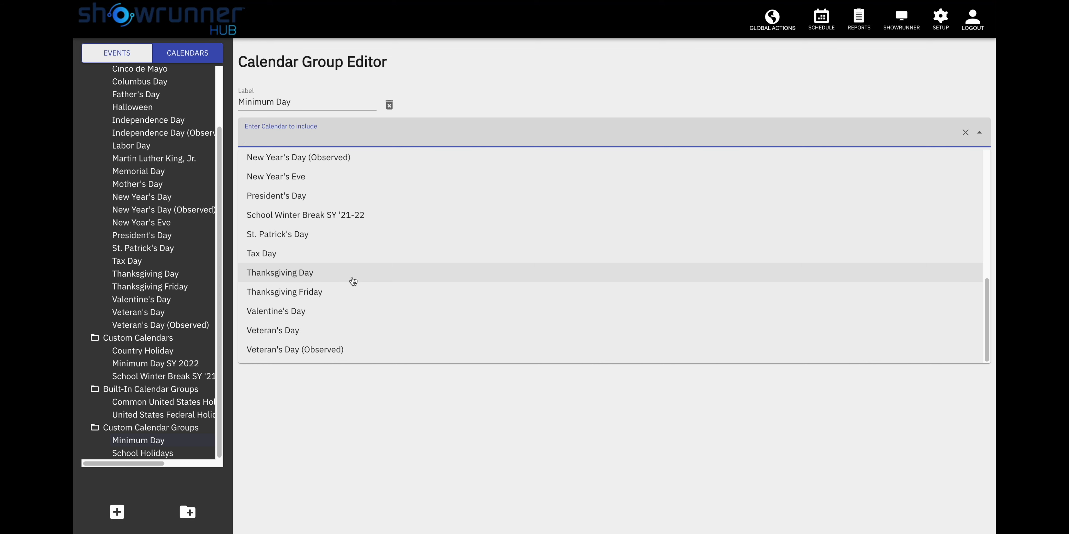
{"action": "mouse_move", "coordinate": [344, 215]}
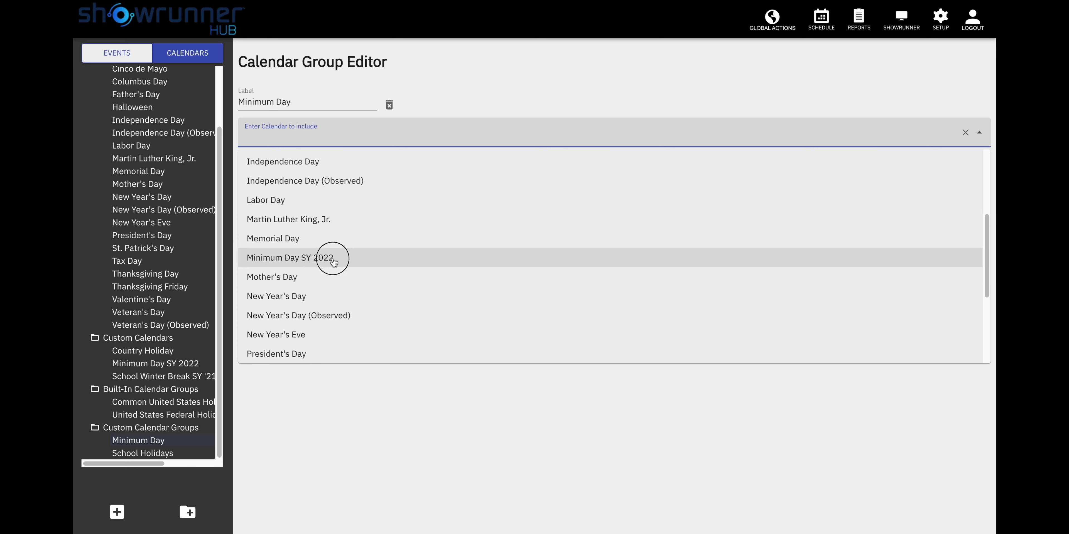
{"action": "left_click", "coordinate": [288, 258]}
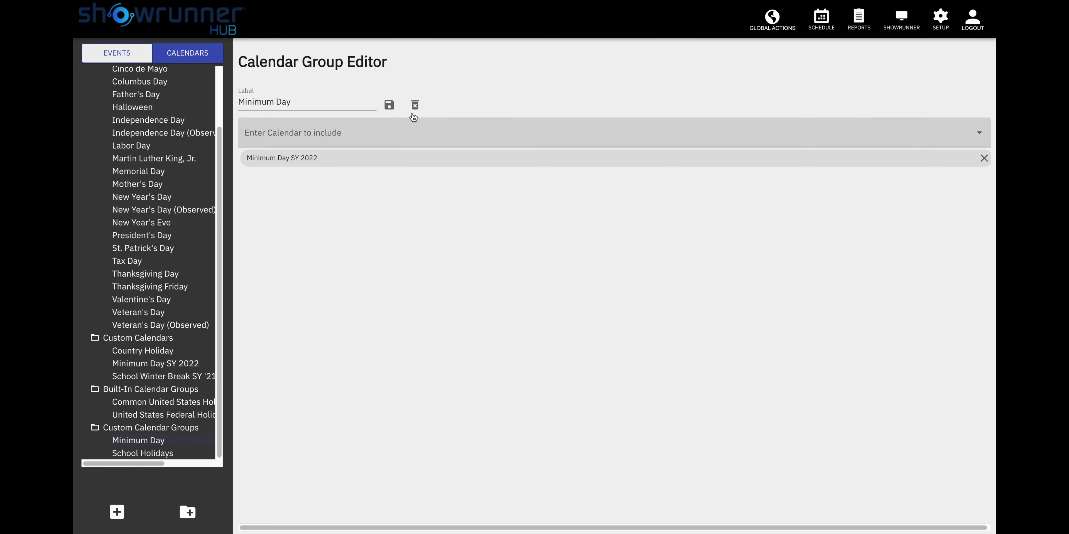
{"action": "left_click", "coordinate": [389, 104]}
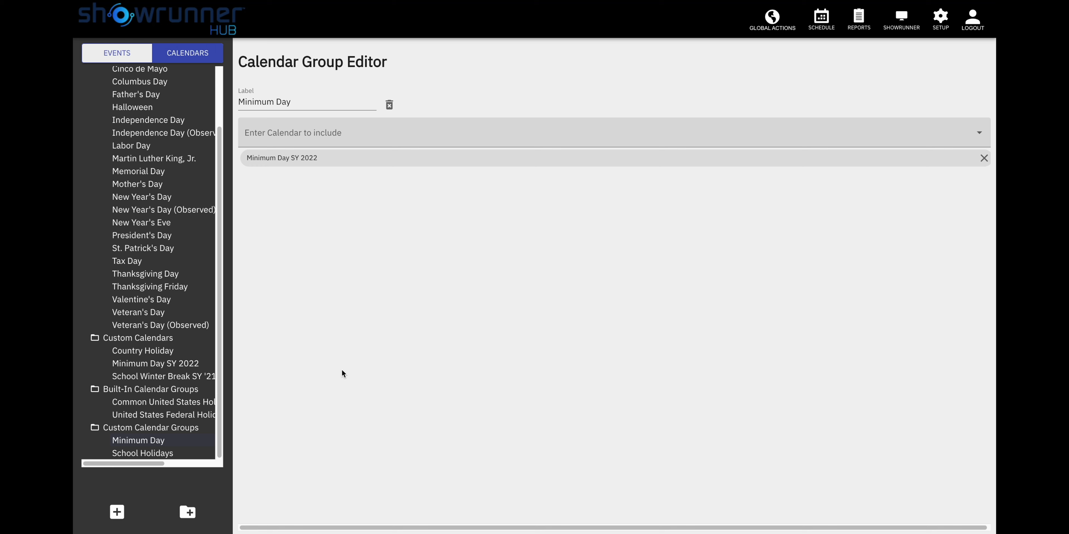
{"action": "mouse_move", "coordinate": [182, 248]}
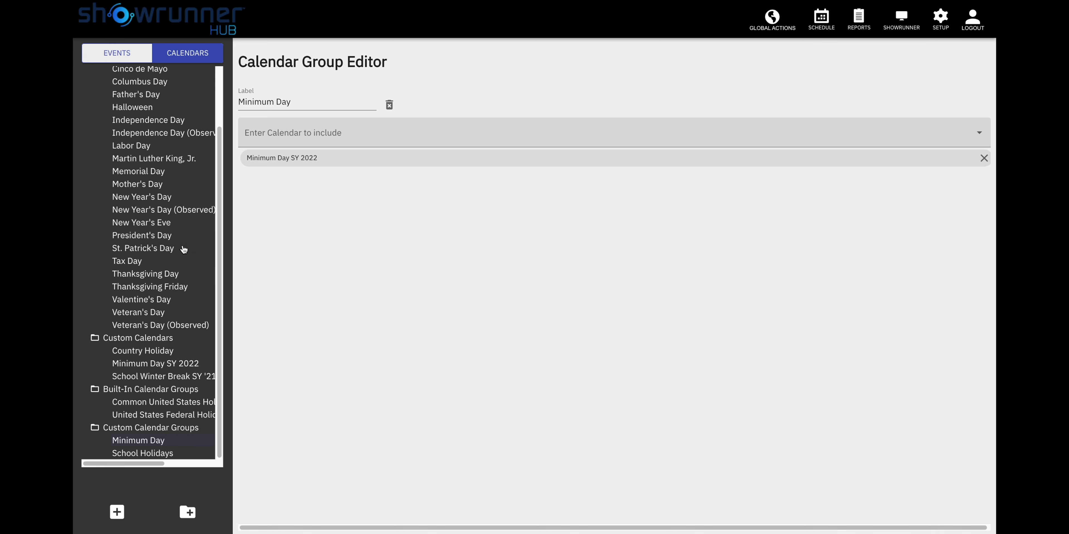
{"action": "mouse_move", "coordinate": [285, 374]}
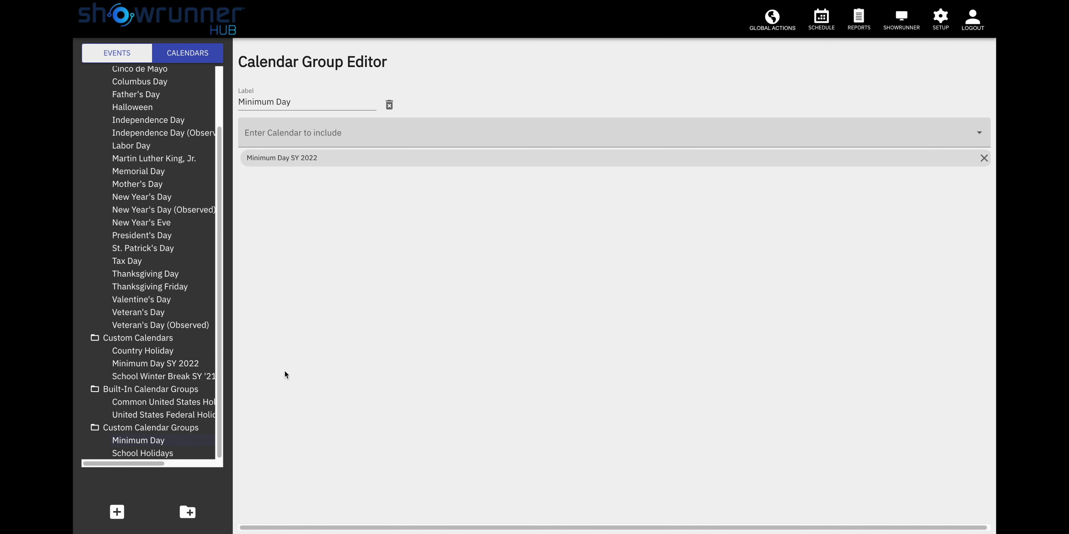
- Start a new event in the Classrooms event group's events list
{"action": "left_click", "coordinate": [116, 53]}
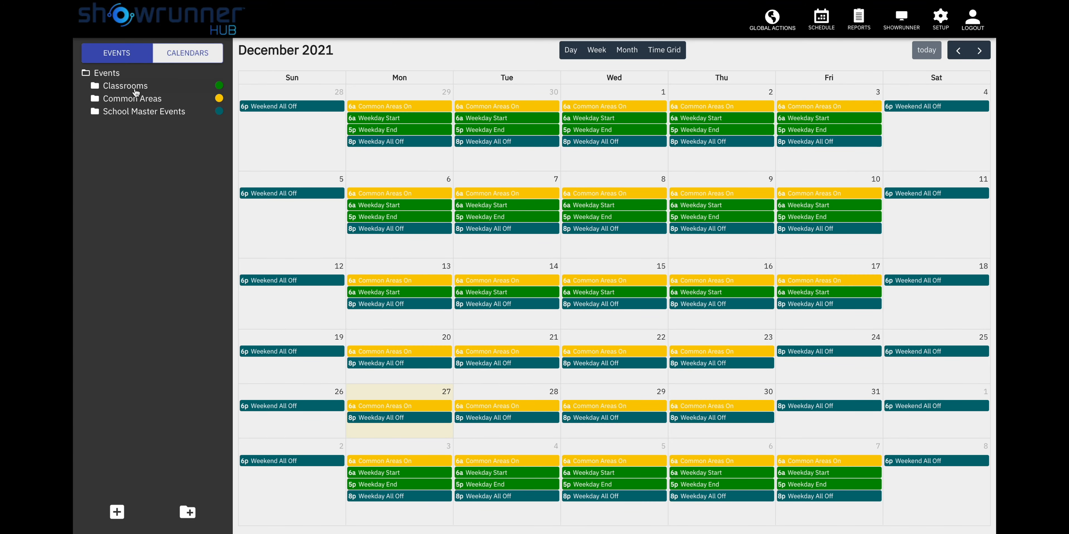
{"action": "left_click", "coordinate": [124, 85]}
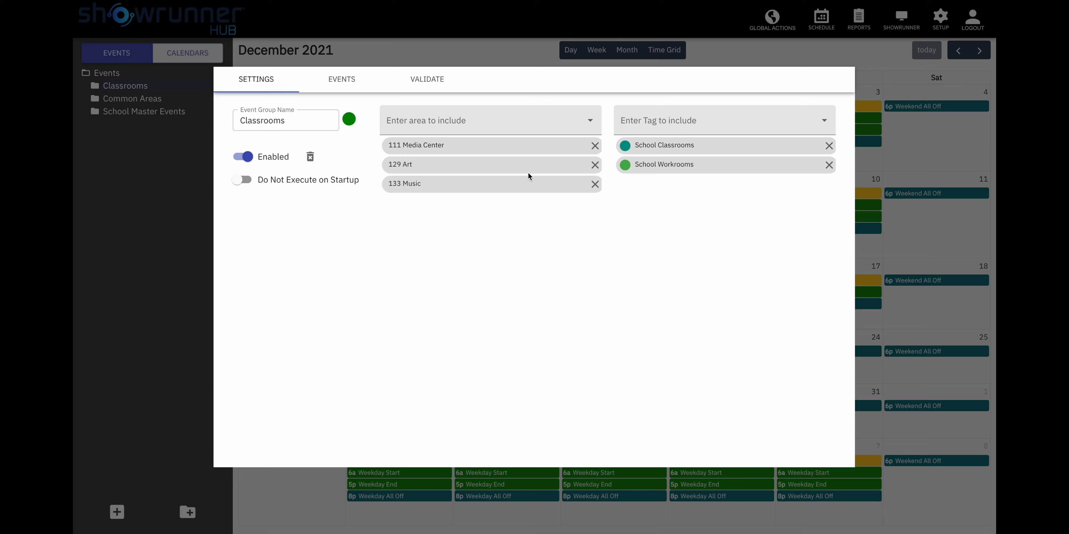
{"action": "mouse_move", "coordinate": [441, 146]}
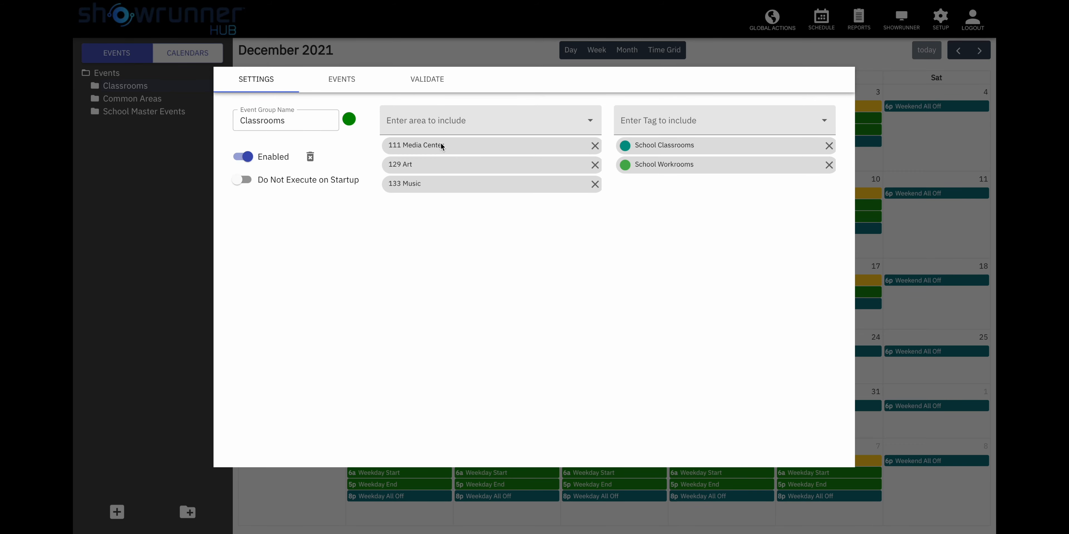
{"action": "left_click", "coordinate": [341, 79]}
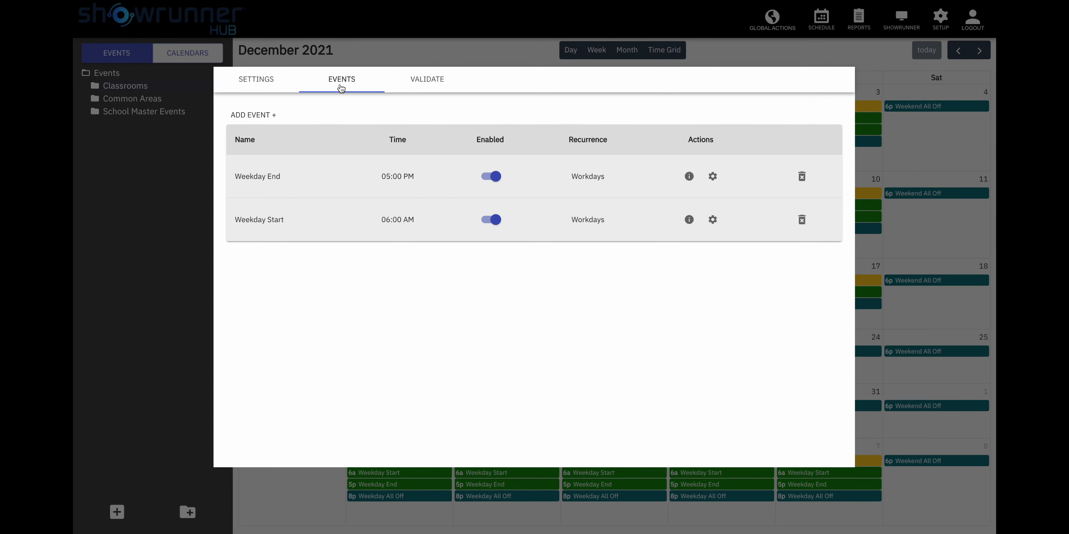
{"action": "left_click", "coordinate": [252, 115]}
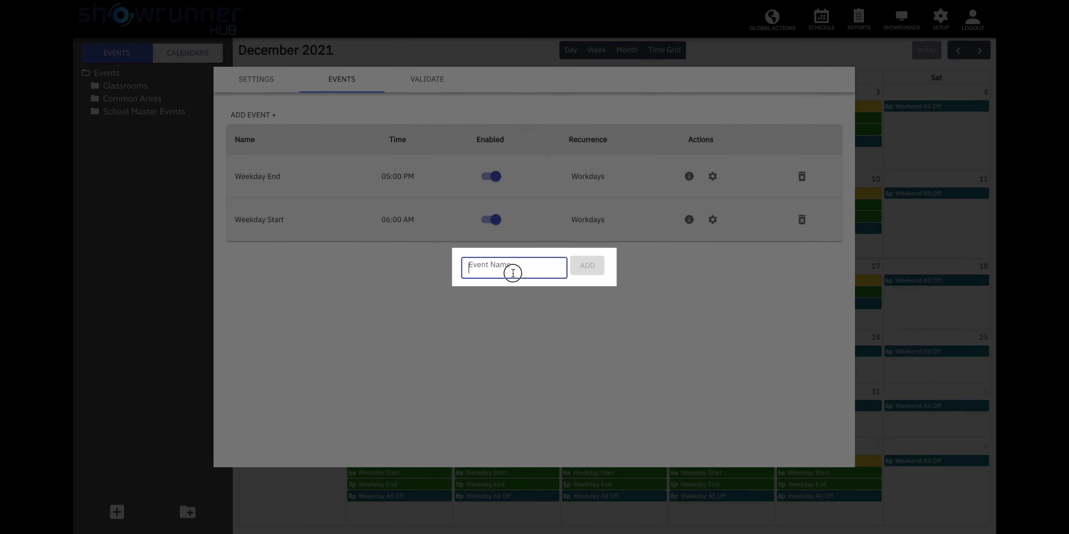
- Name the new event Minimum Day End, add it and begin editing it
{"action": "type", "text": "Minimum"}
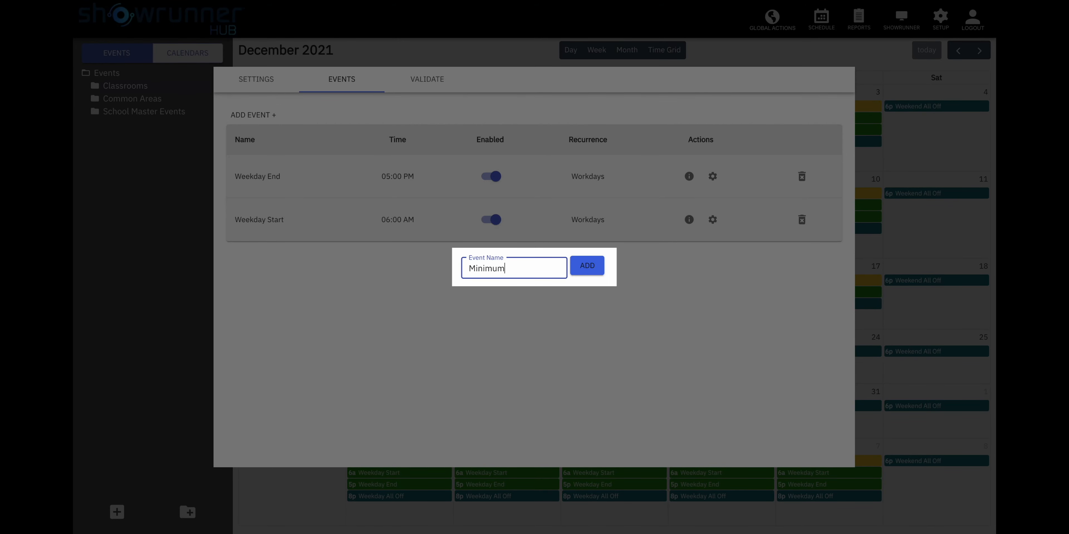
{"action": "type", "text": "Day"}
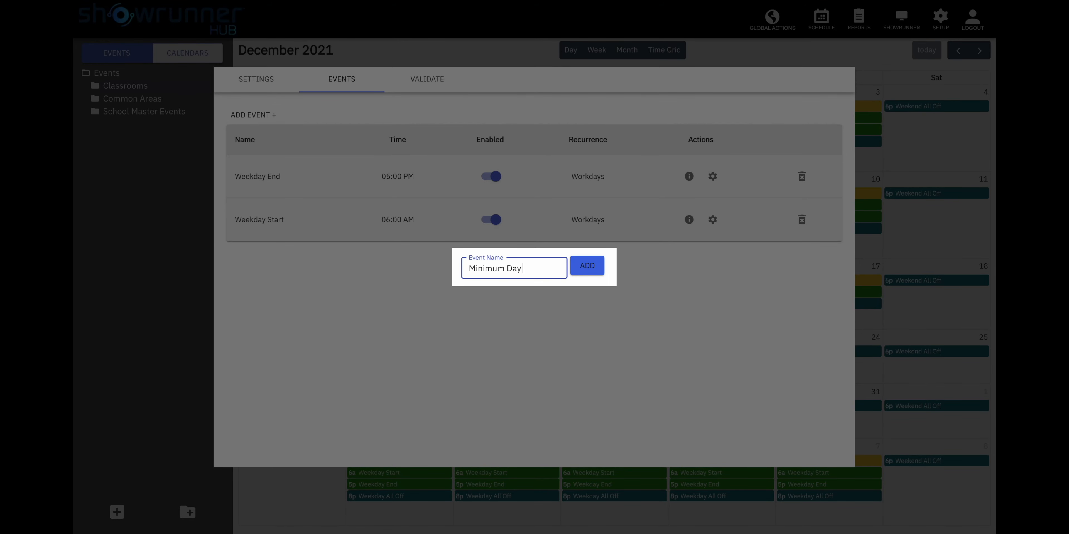
{"action": "type", "text": "End"}
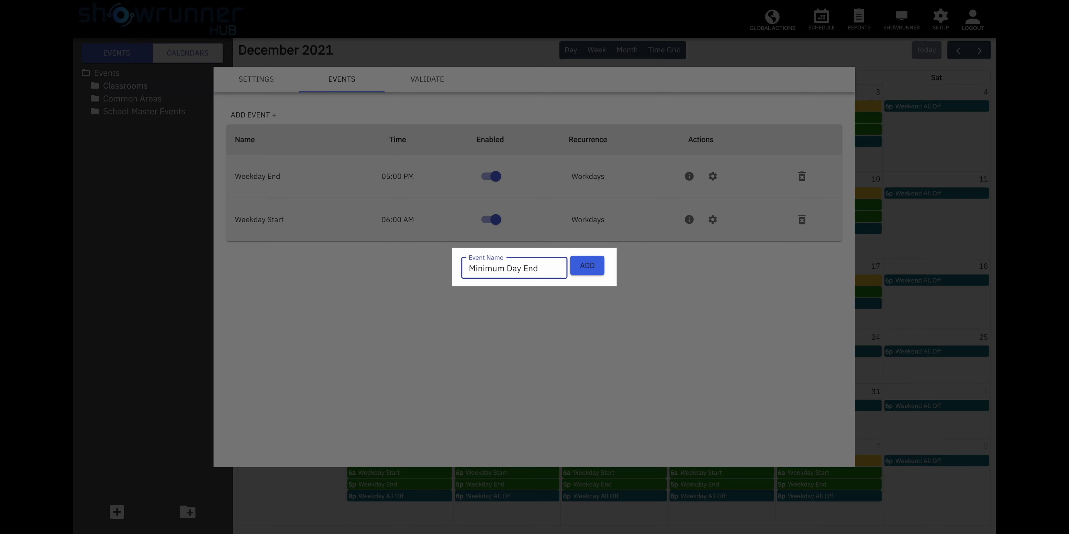
{"action": "left_click", "coordinate": [586, 265]}
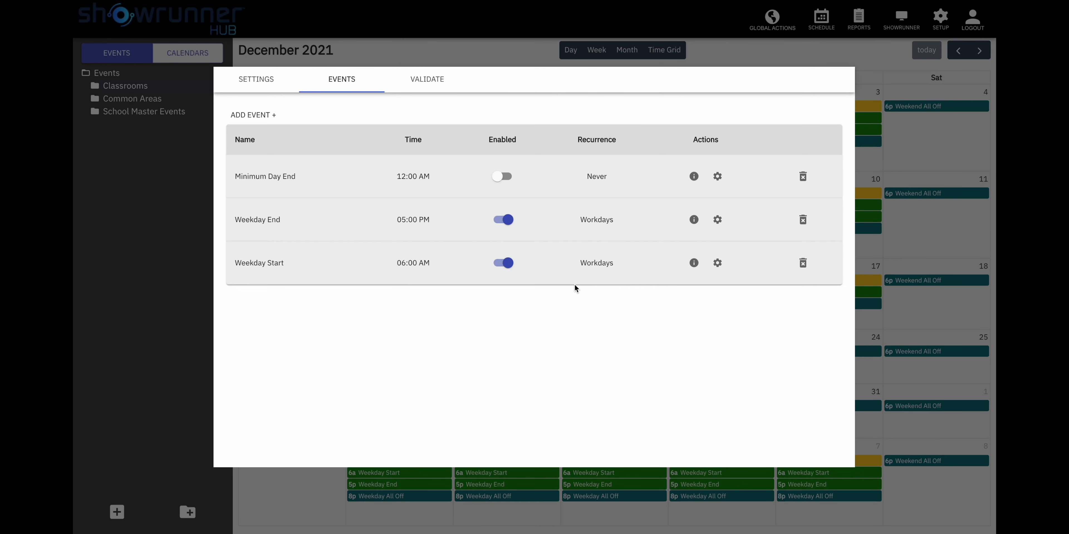
{"action": "mouse_move", "coordinate": [396, 199]}
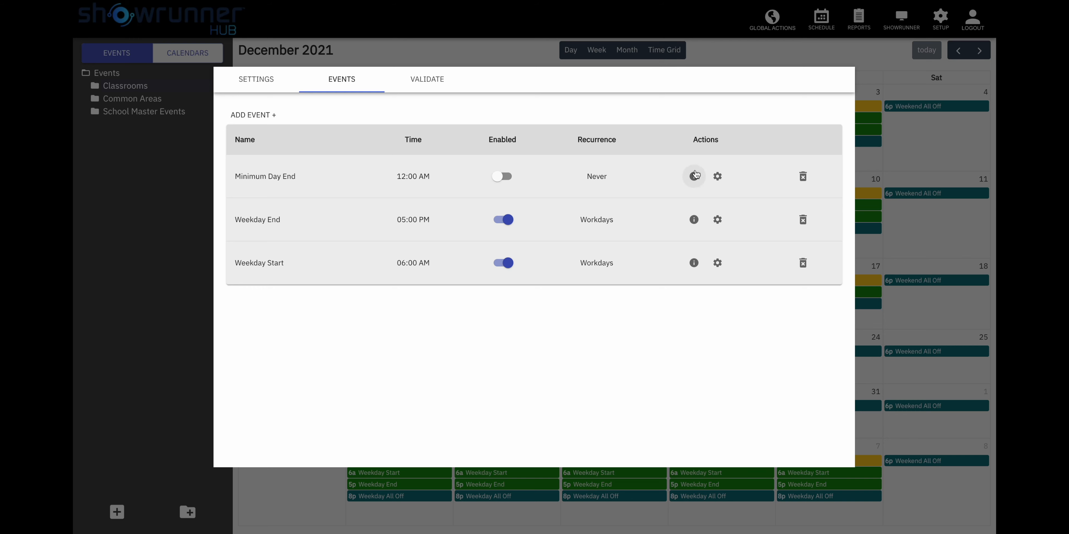
{"action": "left_click", "coordinate": [694, 176]}
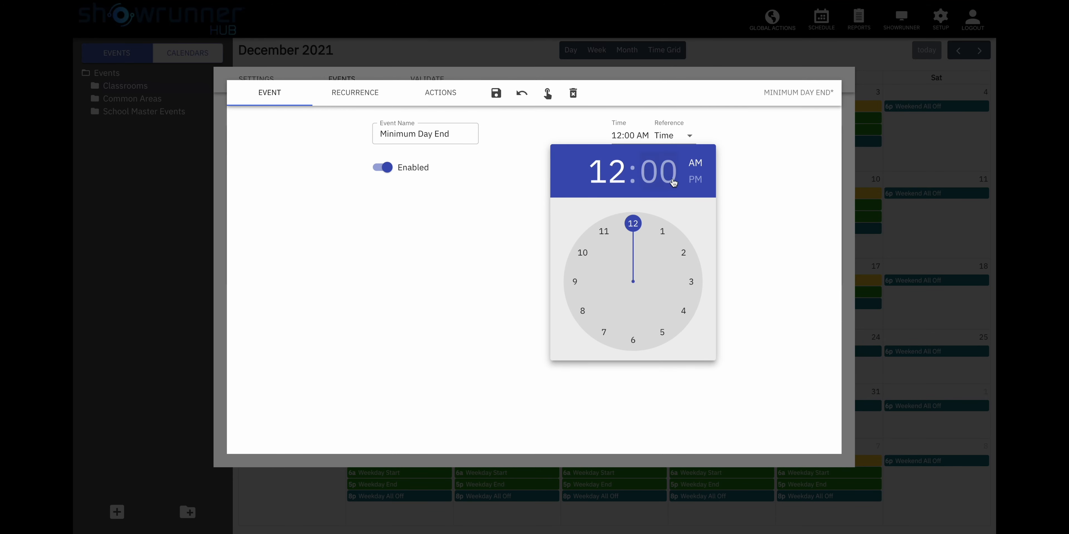
- Set the Minimum Day End event time to 12:30 PM
{"action": "left_click", "coordinate": [656, 172]}
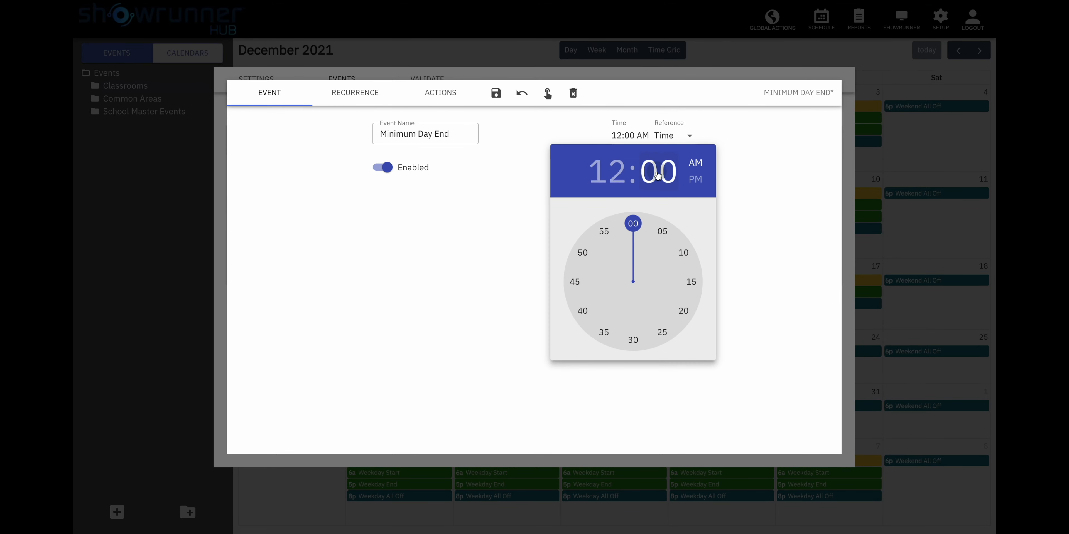
{"action": "left_click", "coordinate": [632, 340]}
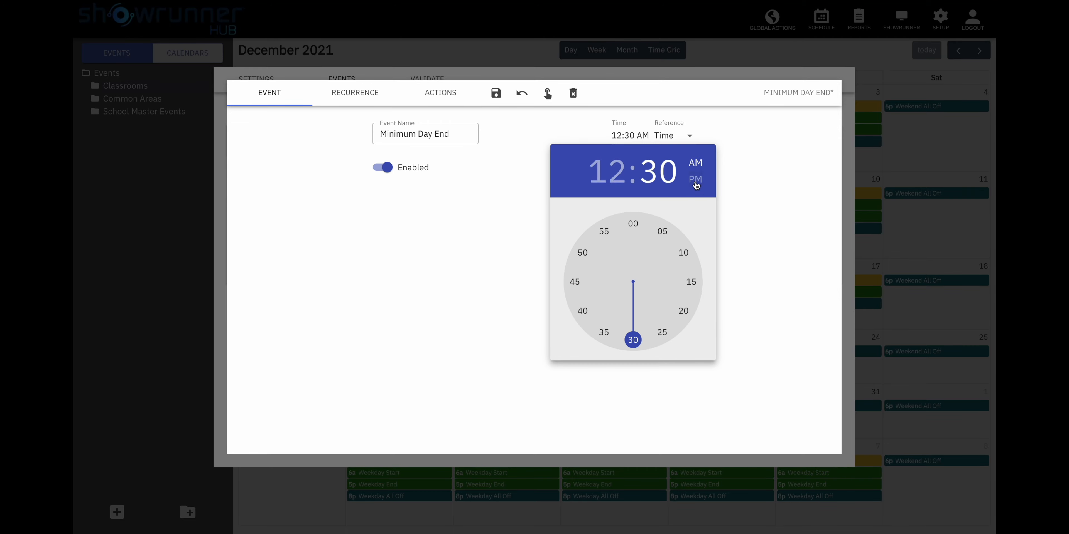
{"action": "left_click", "coordinate": [696, 180]}
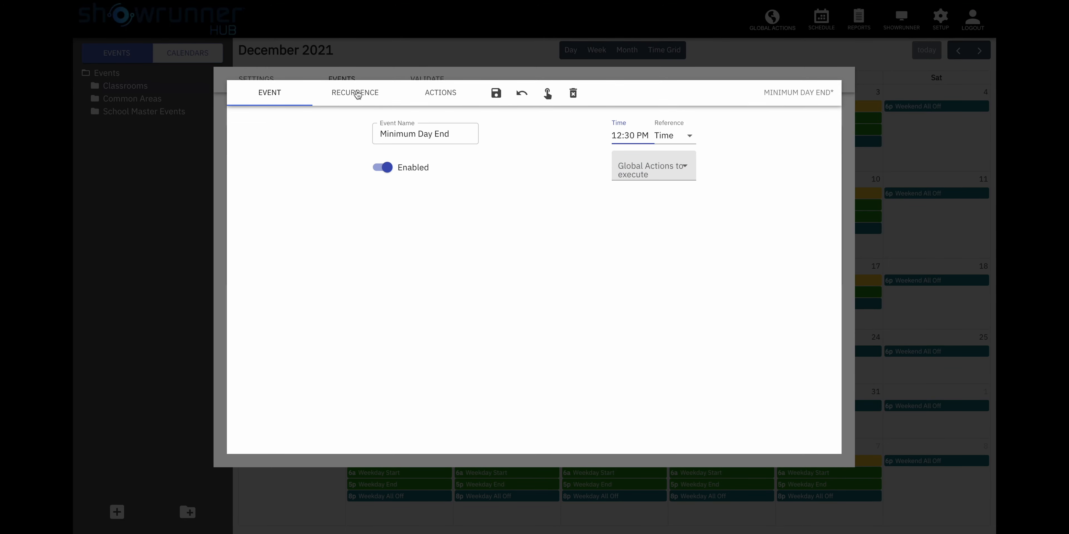
{"action": "left_click", "coordinate": [354, 91]}
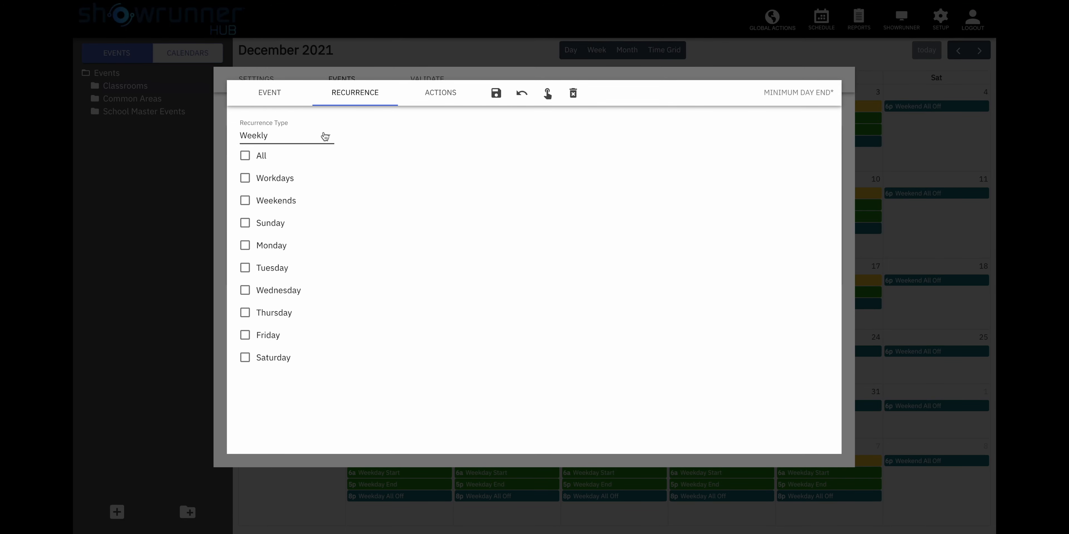
- Make the Minimum Day End event recur on workdays
{"action": "left_click", "coordinate": [285, 134]}
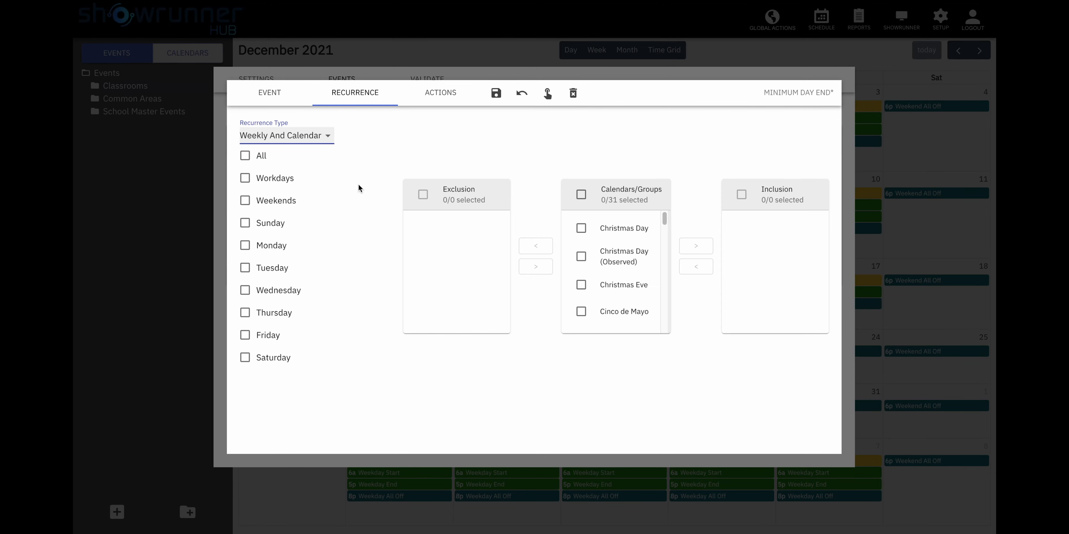
{"action": "mouse_move", "coordinate": [246, 182]}
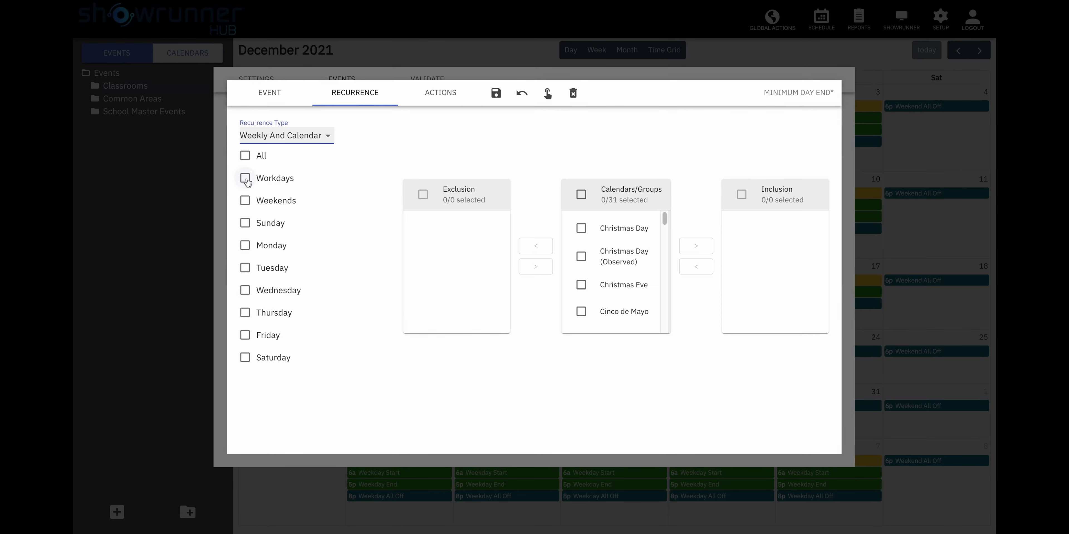
{"action": "left_click", "coordinate": [245, 178]}
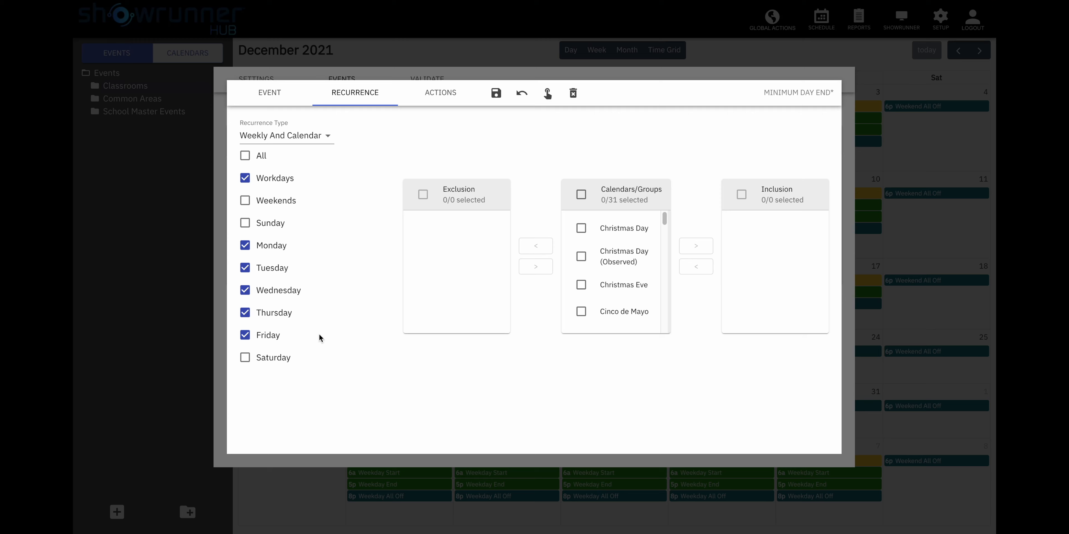
{"action": "mouse_move", "coordinate": [444, 336]}
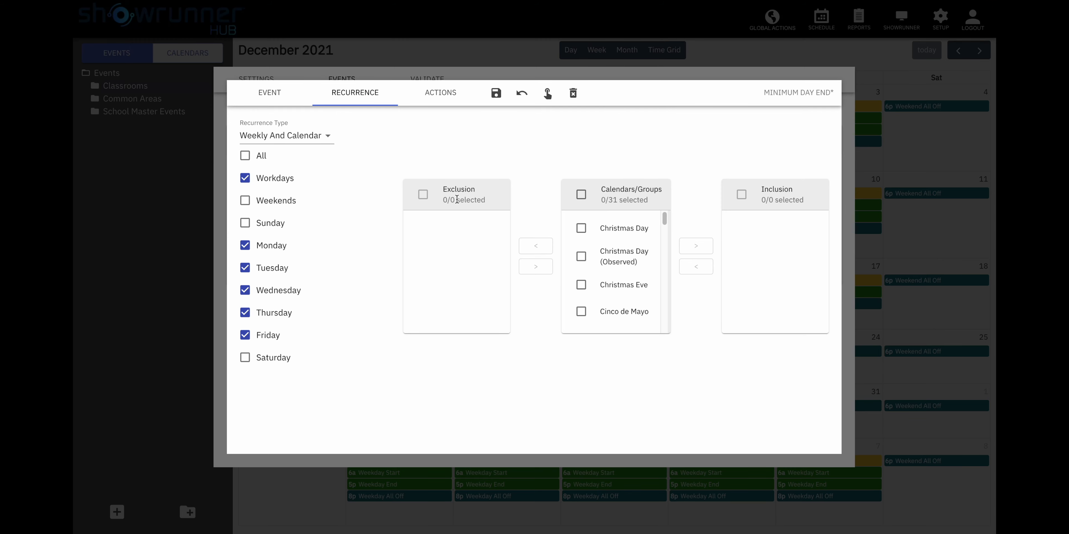
{"action": "mouse_move", "coordinate": [786, 227]}
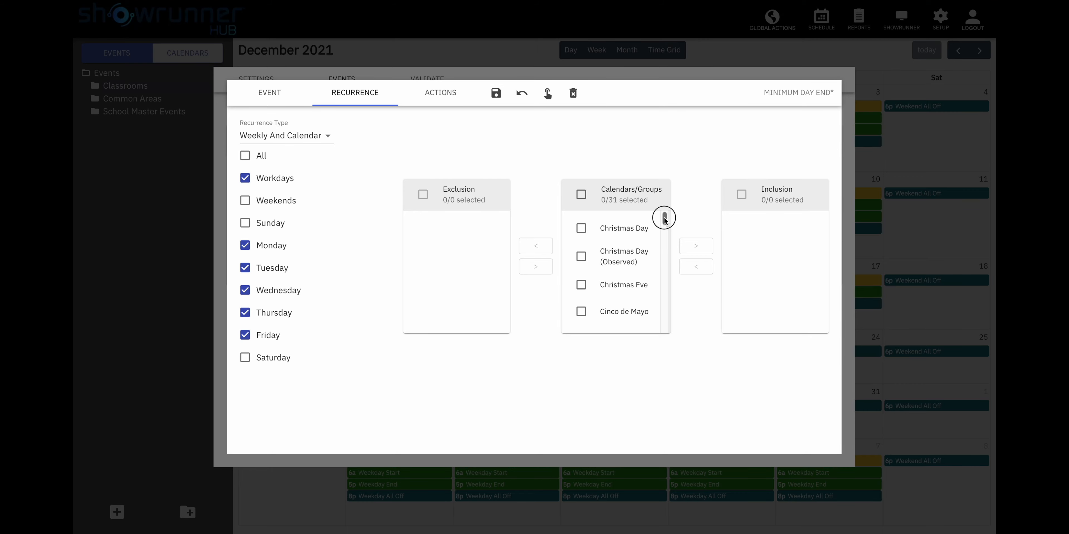
{"action": "scroll", "scroll_direction": "down", "scroll_amount": 3}
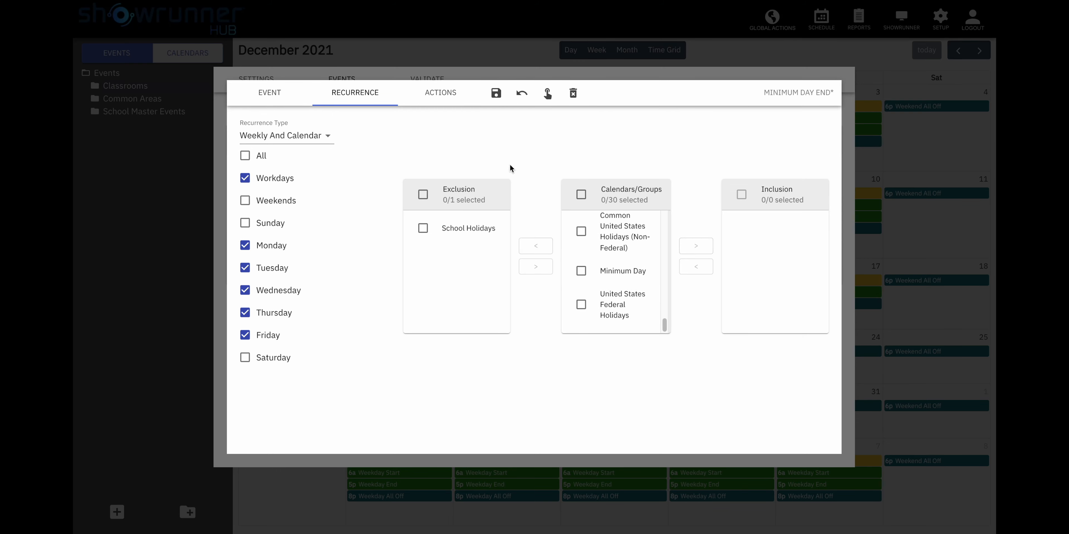
{"action": "mouse_move", "coordinate": [516, 153]}
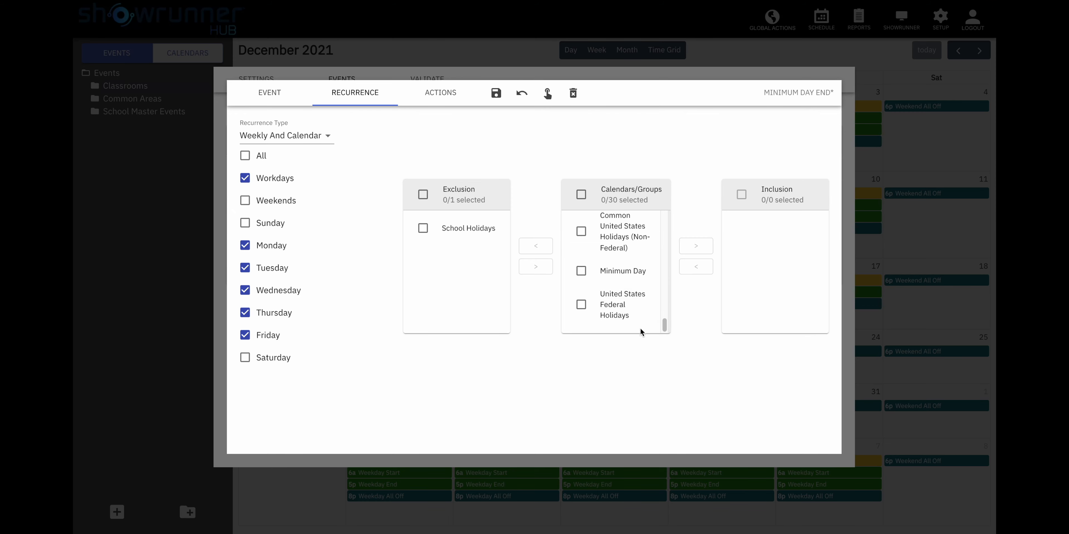
- Add the Minimum Day calendar to the recurrence's inclusion list
{"action": "left_click", "coordinate": [581, 270]}
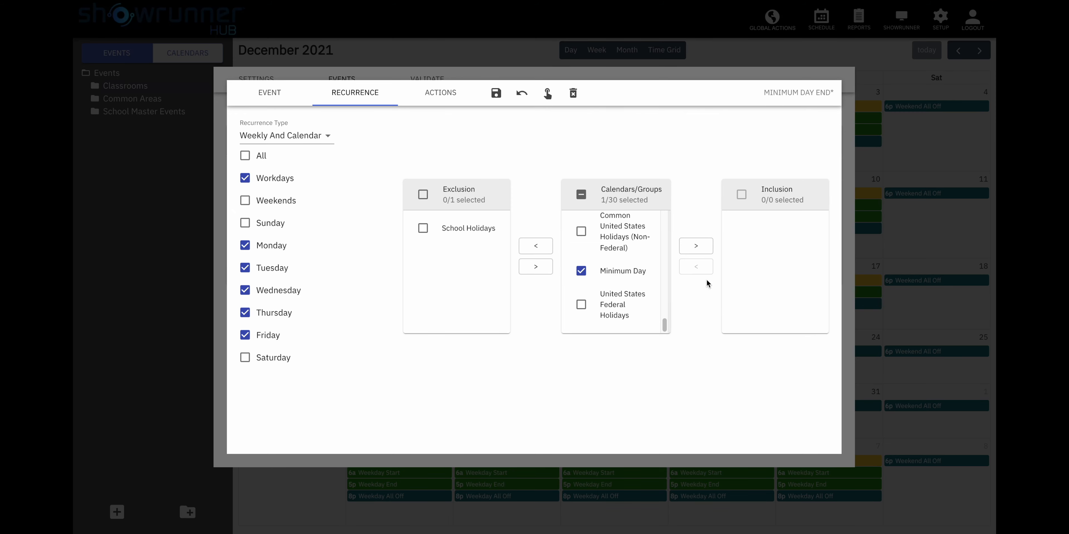
{"action": "left_click", "coordinate": [695, 245]}
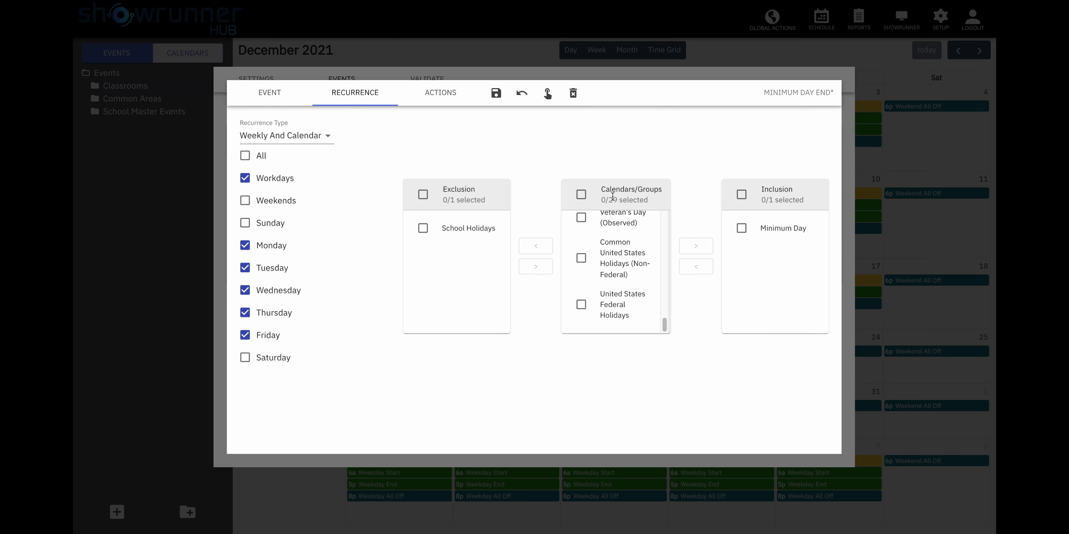
{"action": "left_click", "coordinate": [440, 92]}
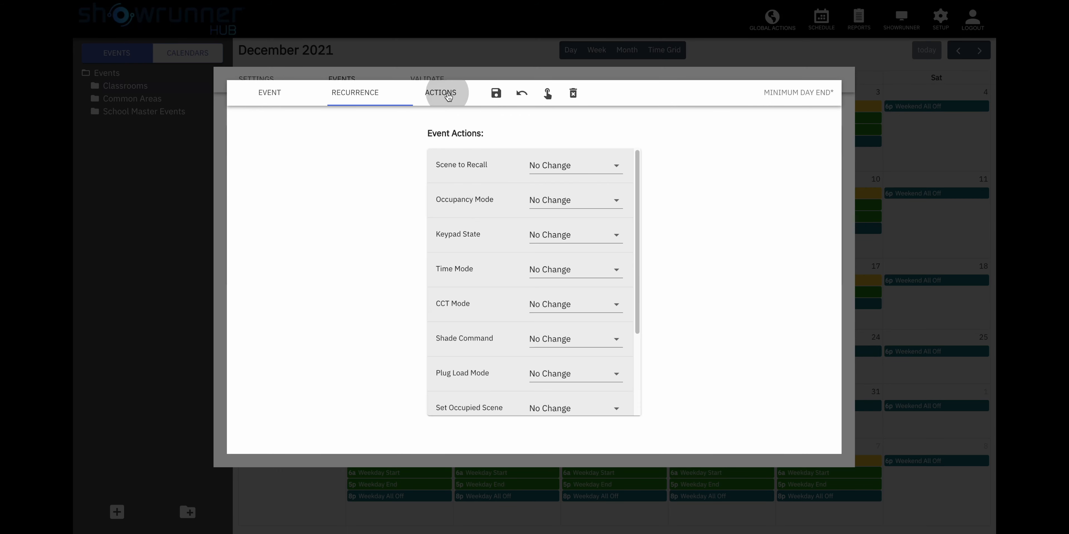
- Set the Minimum Day End event's Scene to Recall action to Off
{"action": "left_click", "coordinate": [440, 93]}
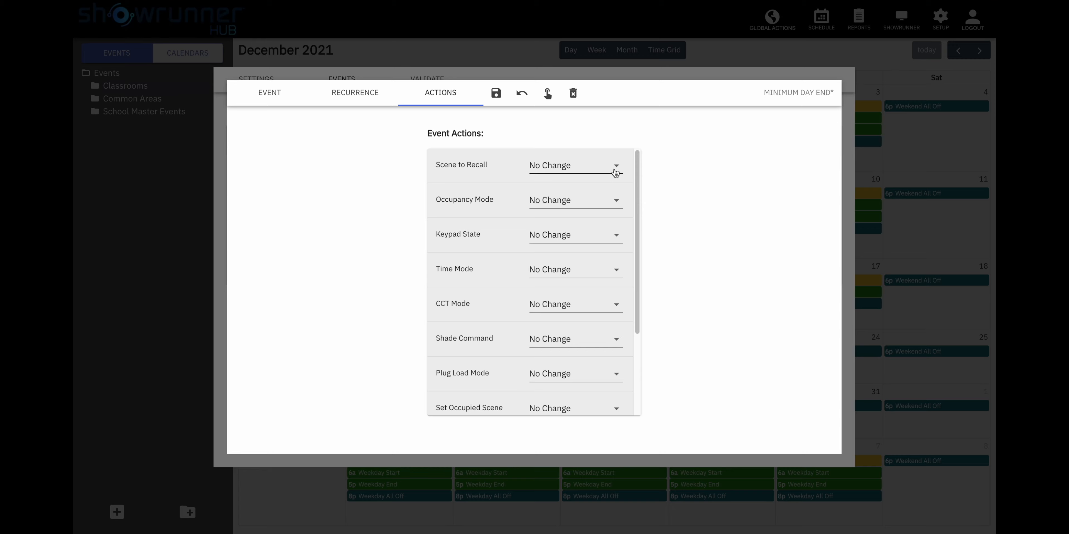
{"action": "left_click", "coordinate": [574, 165]}
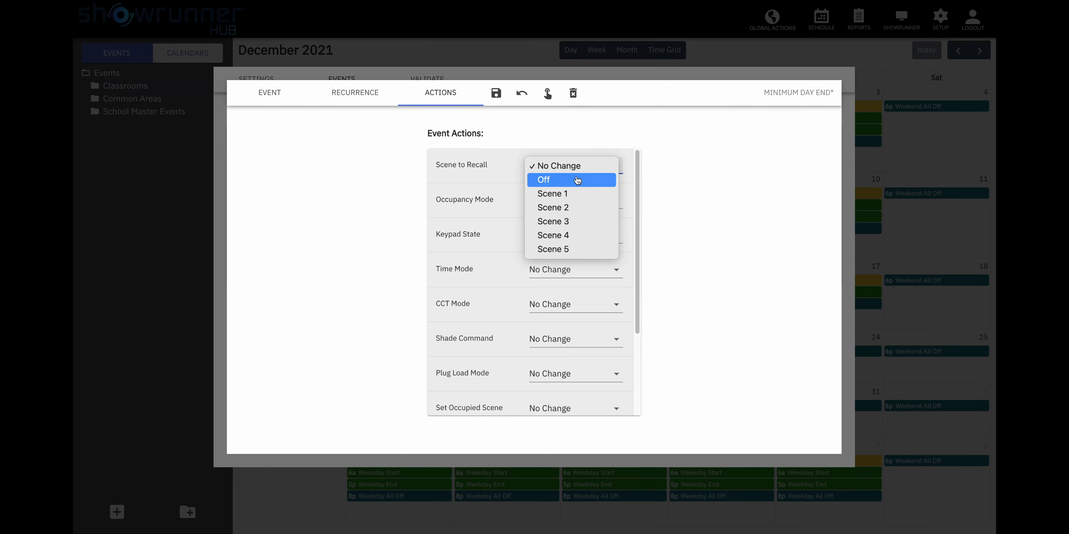
{"action": "left_click", "coordinate": [543, 179]}
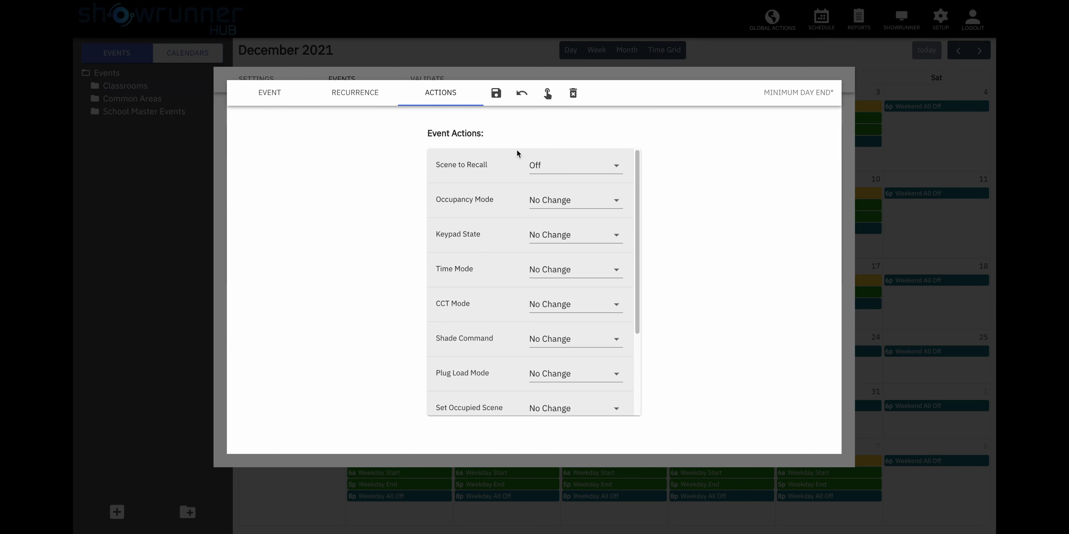
{"action": "mouse_move", "coordinate": [510, 203]}
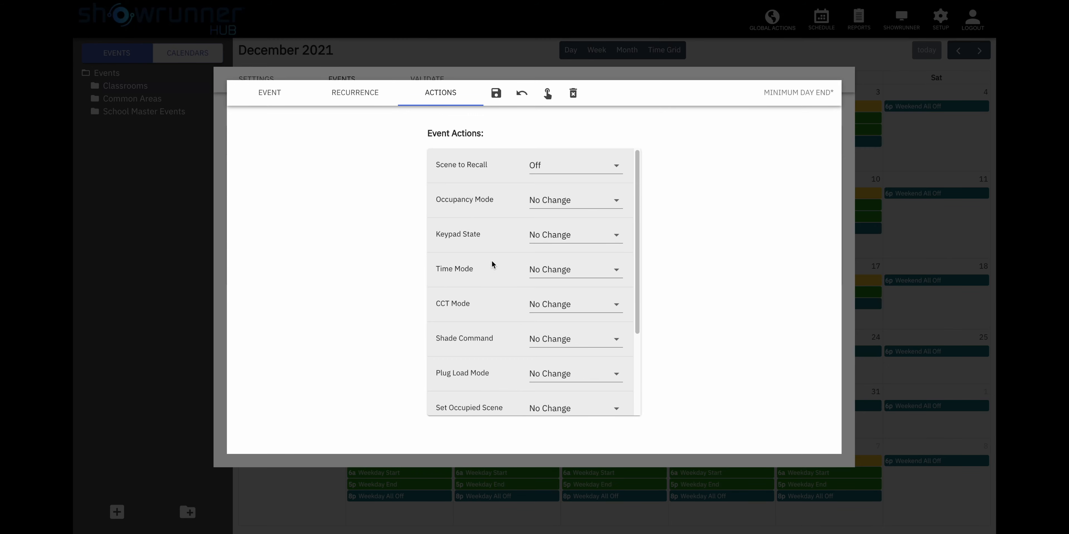
{"action": "mouse_move", "coordinate": [567, 303]}
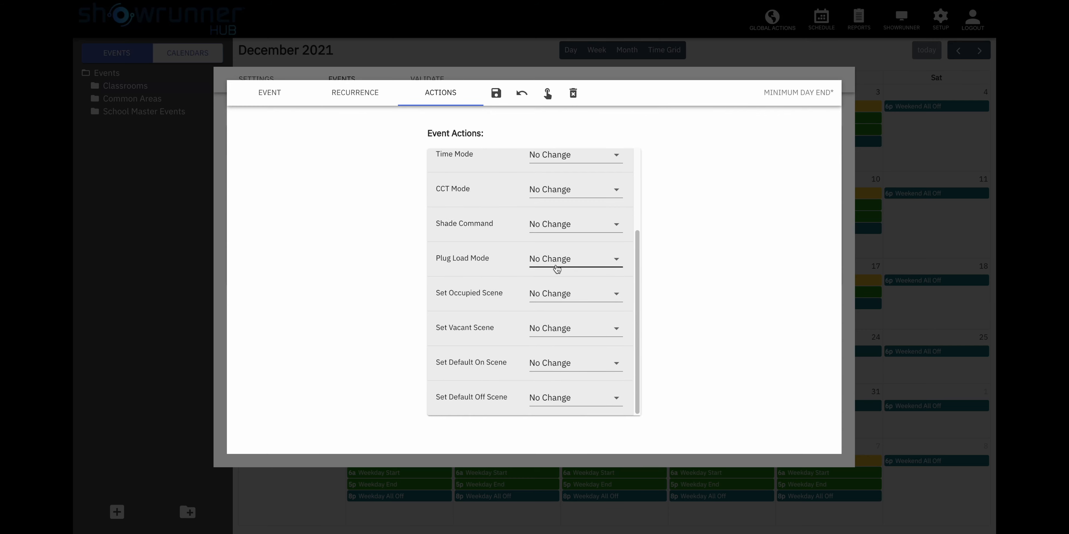
{"action": "mouse_move", "coordinate": [522, 302]}
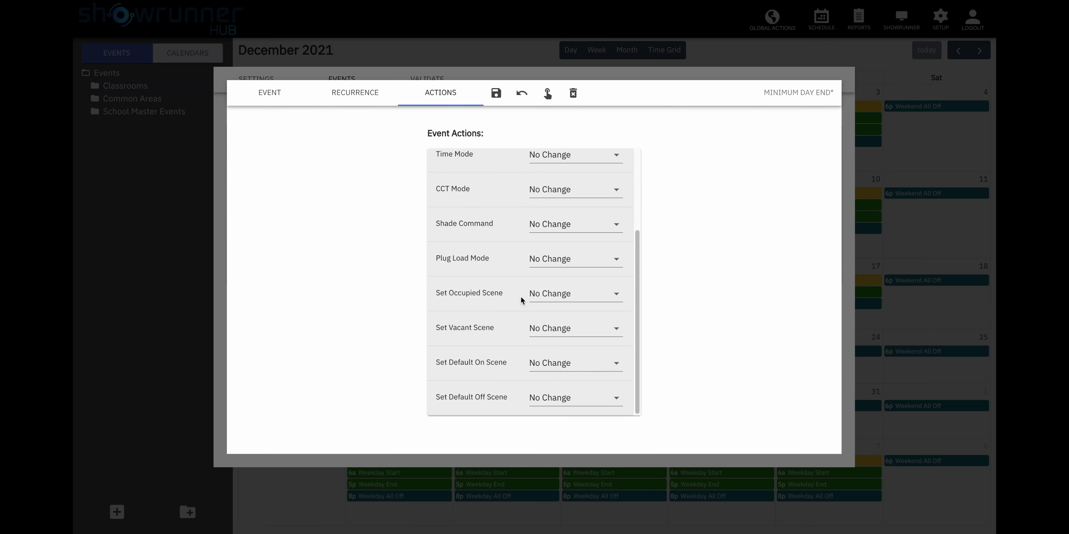
{"action": "mouse_move", "coordinate": [497, 358]}
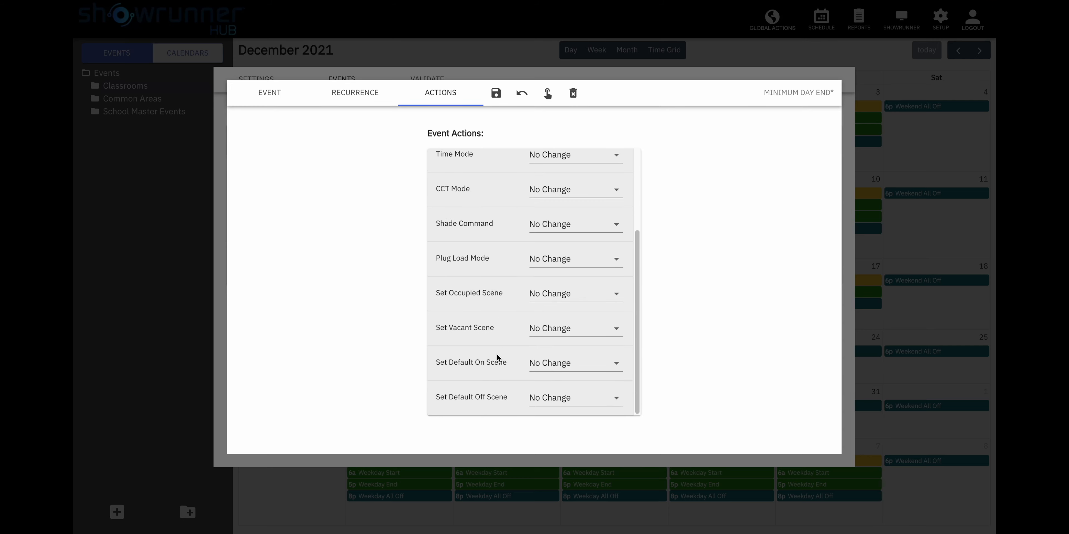
{"action": "mouse_move", "coordinate": [487, 393]}
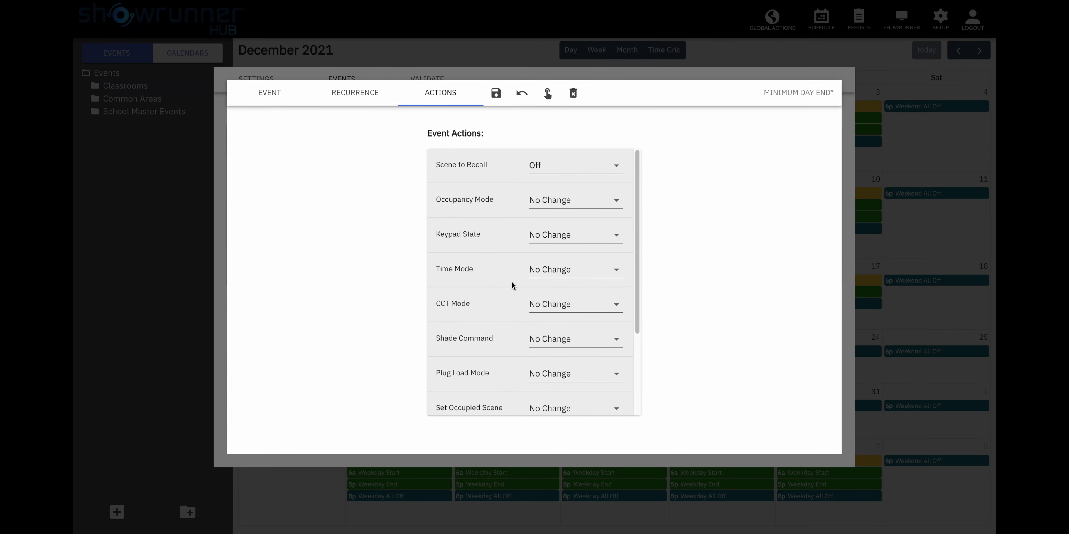
{"action": "mouse_move", "coordinate": [499, 230]}
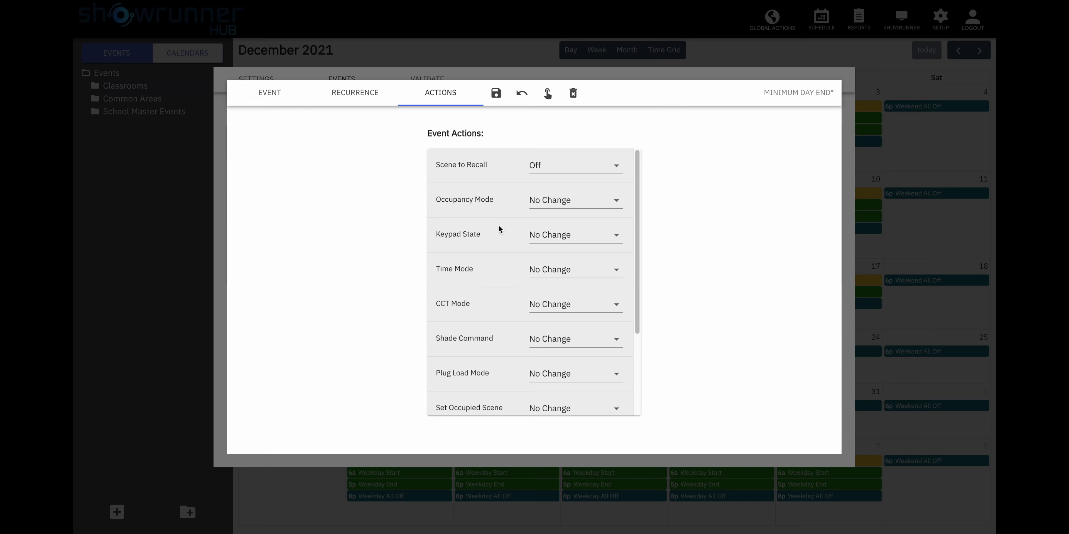
{"action": "mouse_move", "coordinate": [575, 168]}
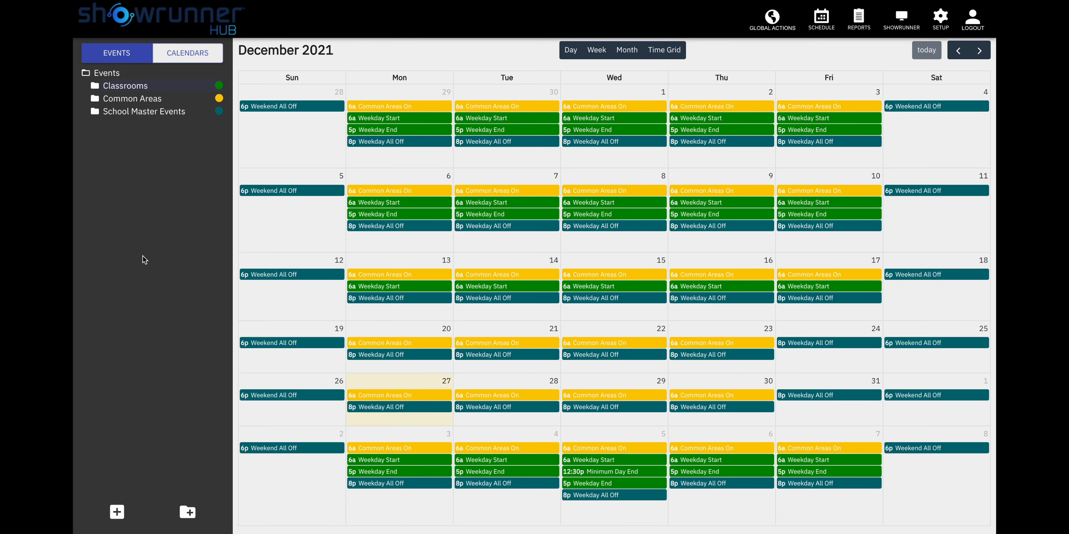
- Advance the calendar from December 2021 to January 2022 to show the Wednesday 12:30p entries
{"action": "left_click", "coordinate": [980, 49]}
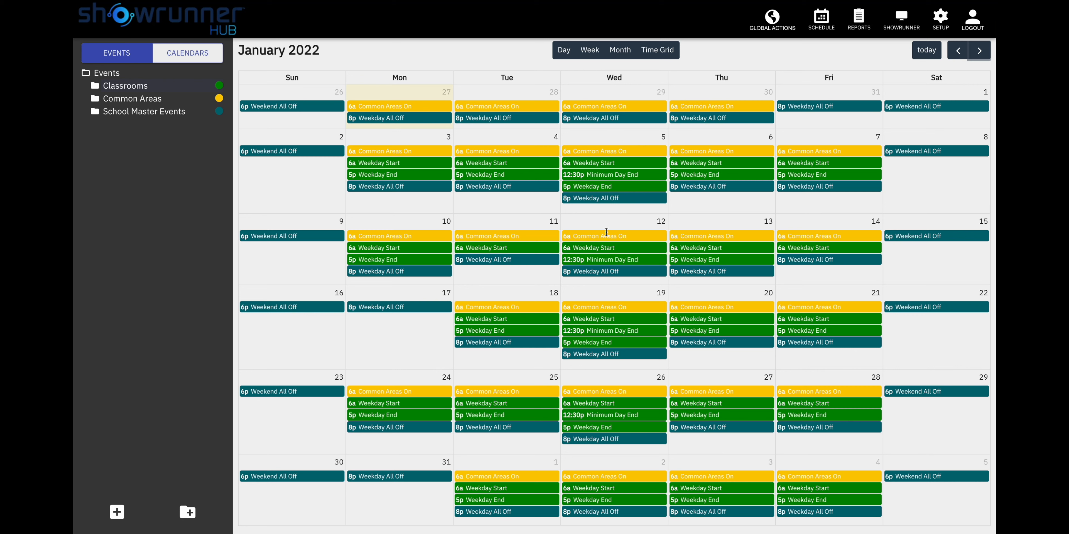
{"action": "mouse_move", "coordinate": [599, 453]}
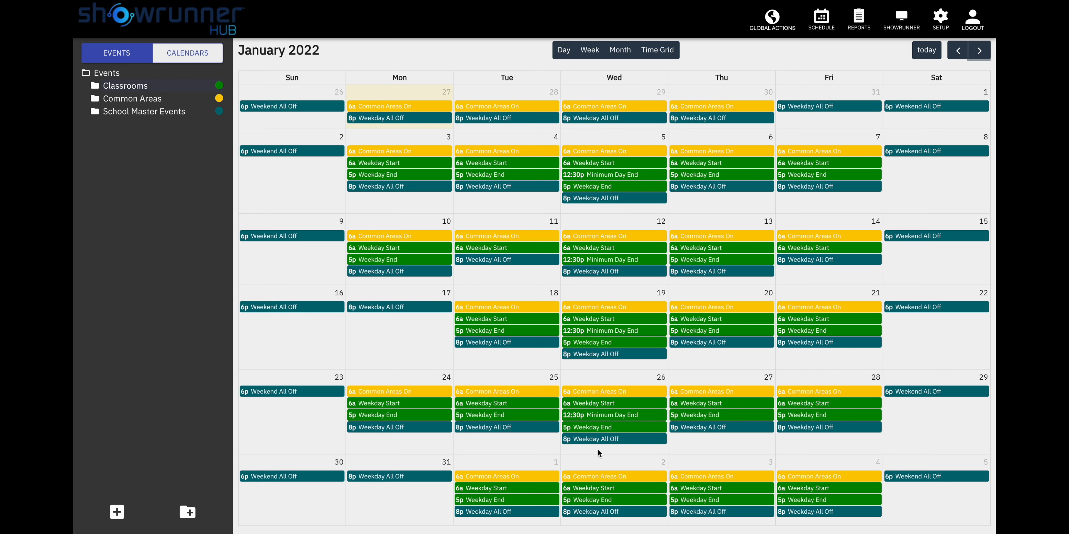
{"action": "mouse_move", "coordinate": [617, 228]}
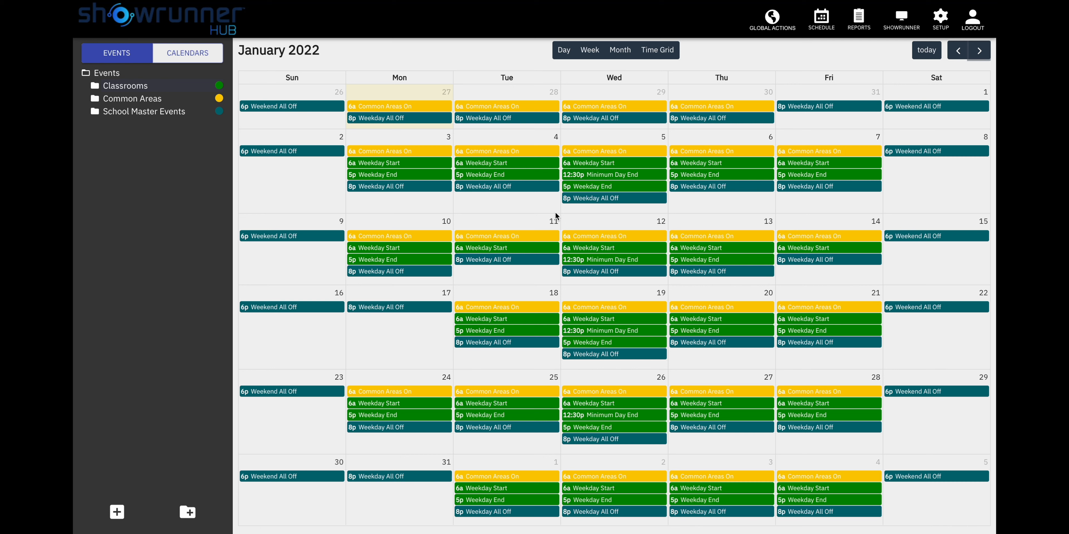
{"action": "mouse_move", "coordinate": [510, 196]}
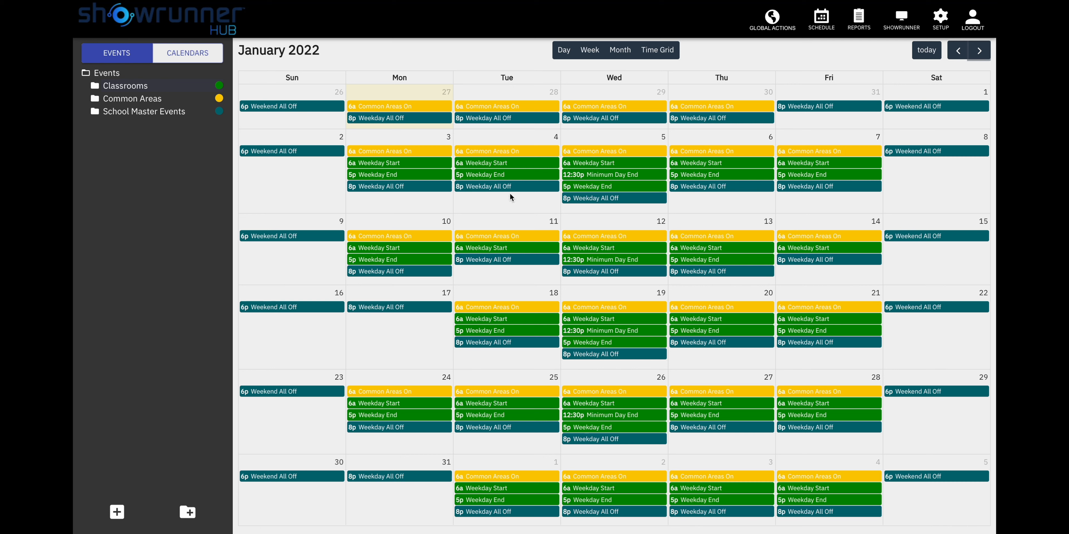
{"action": "mouse_move", "coordinate": [512, 198]}
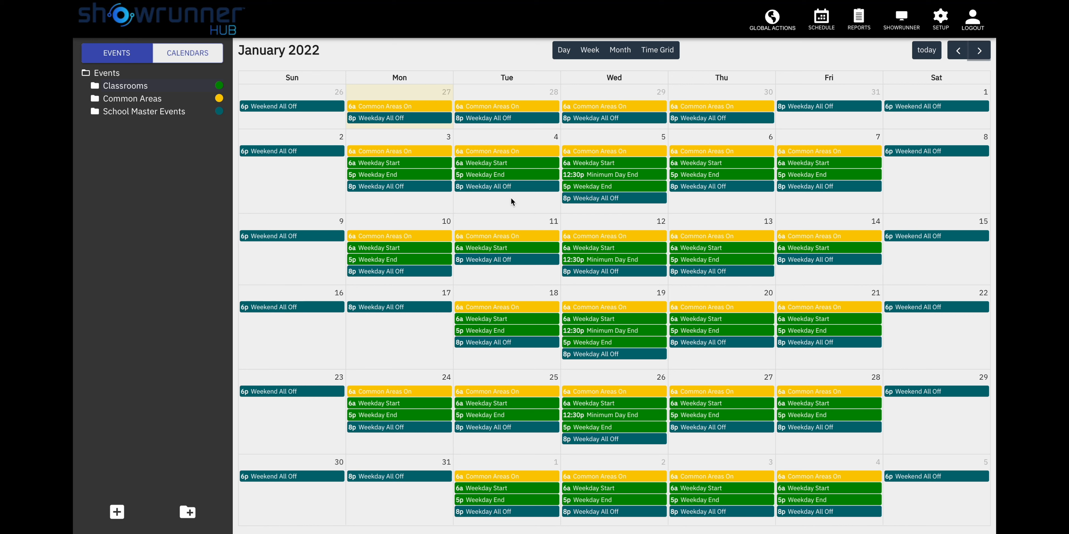
{"action": "mouse_move", "coordinate": [519, 197]}
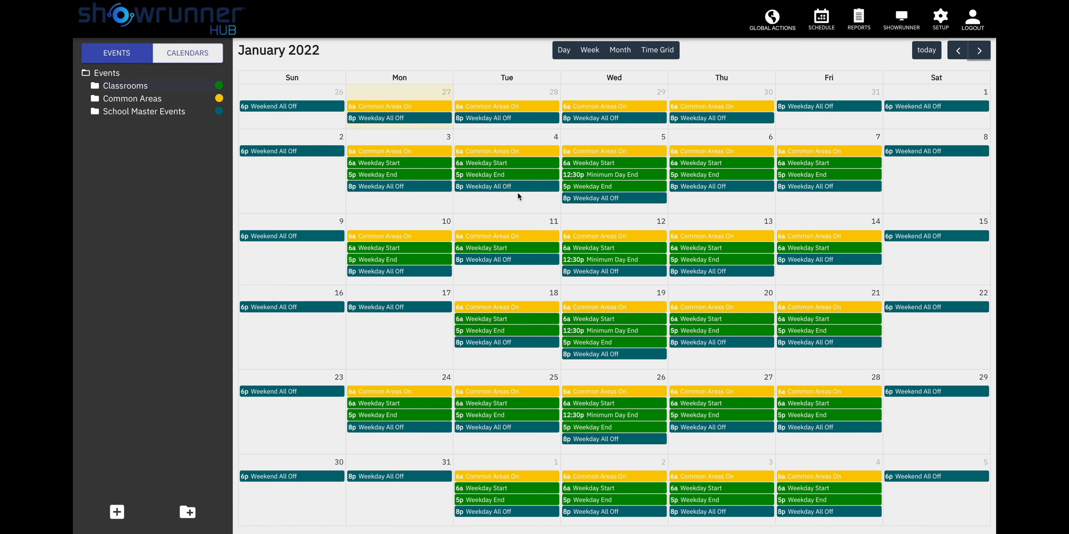
{"action": "mouse_move", "coordinate": [276, 46]}
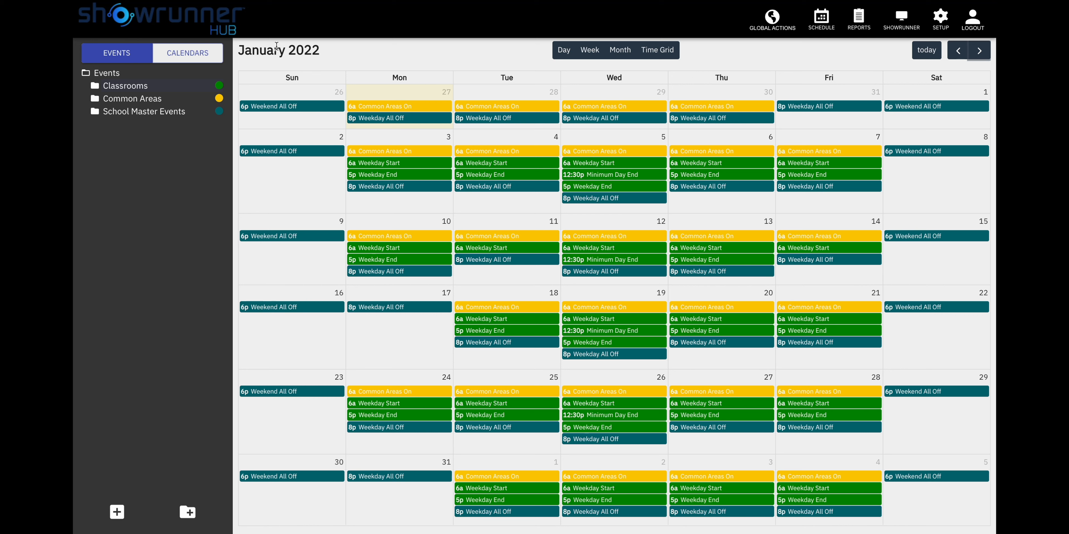